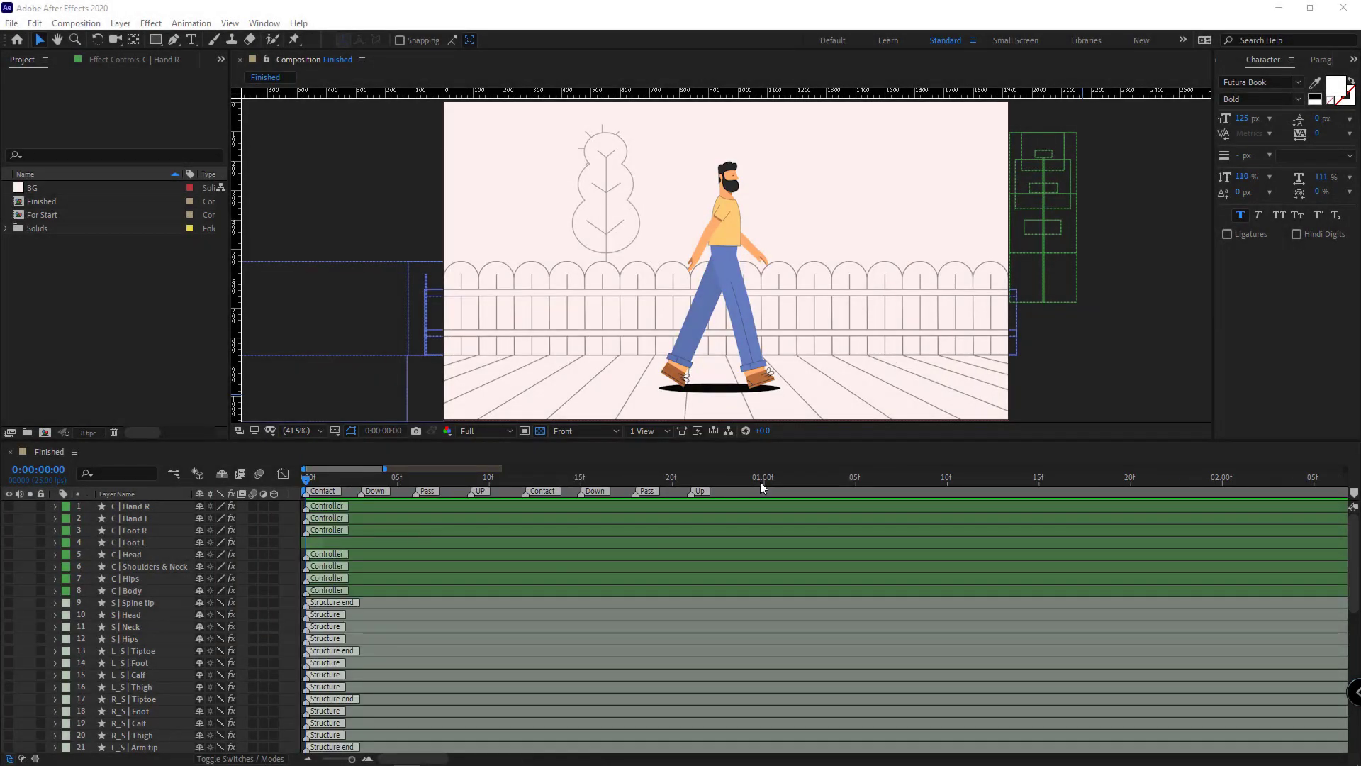
End the work area at the walk cycle's last frame, 0:00:01:07
click(761, 477)
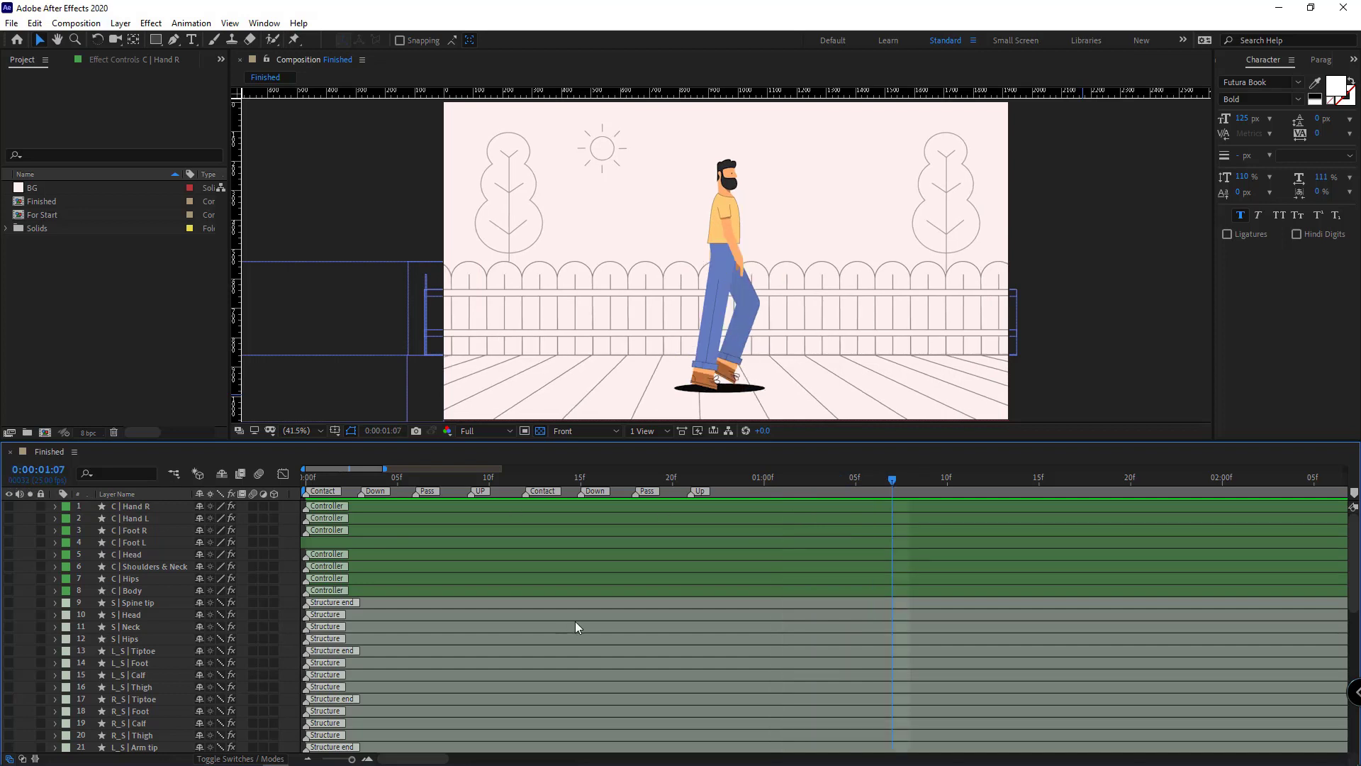
key(n)
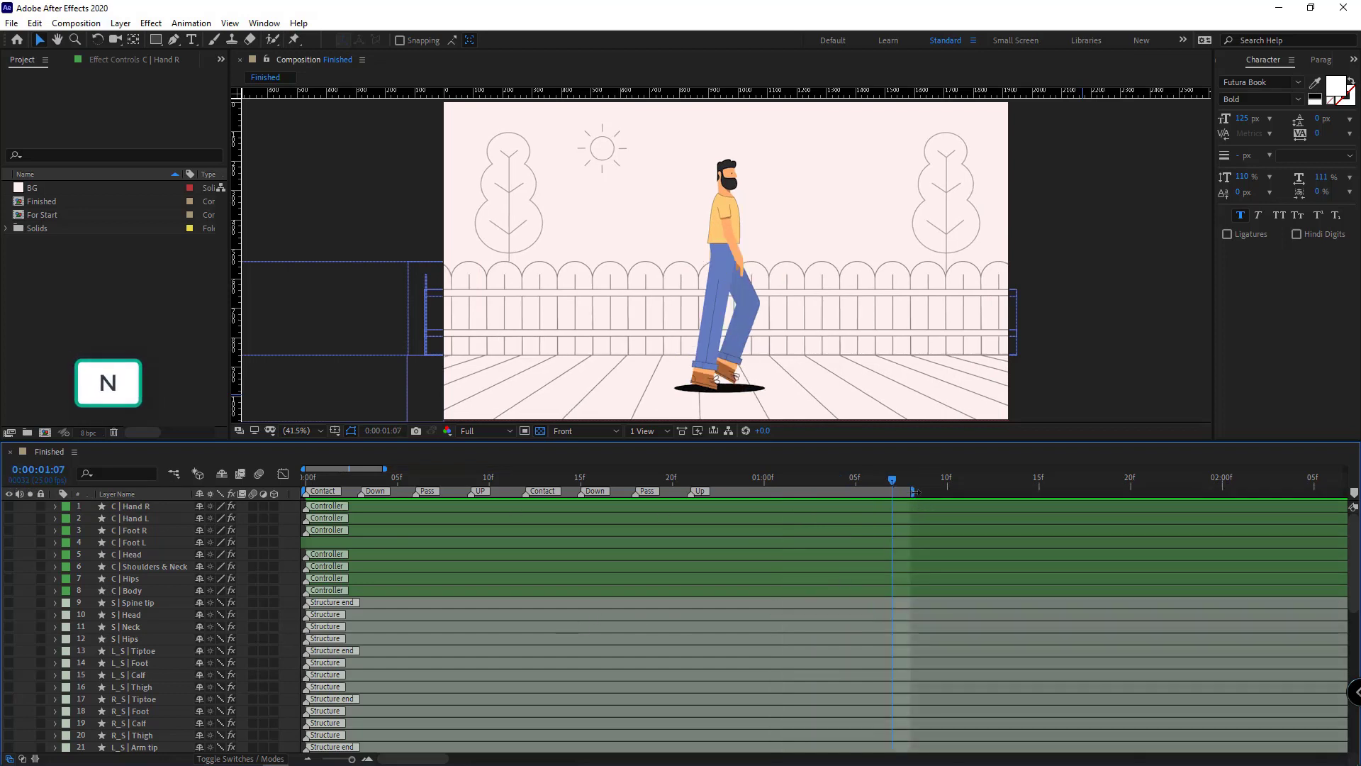
scroll(down, 3)
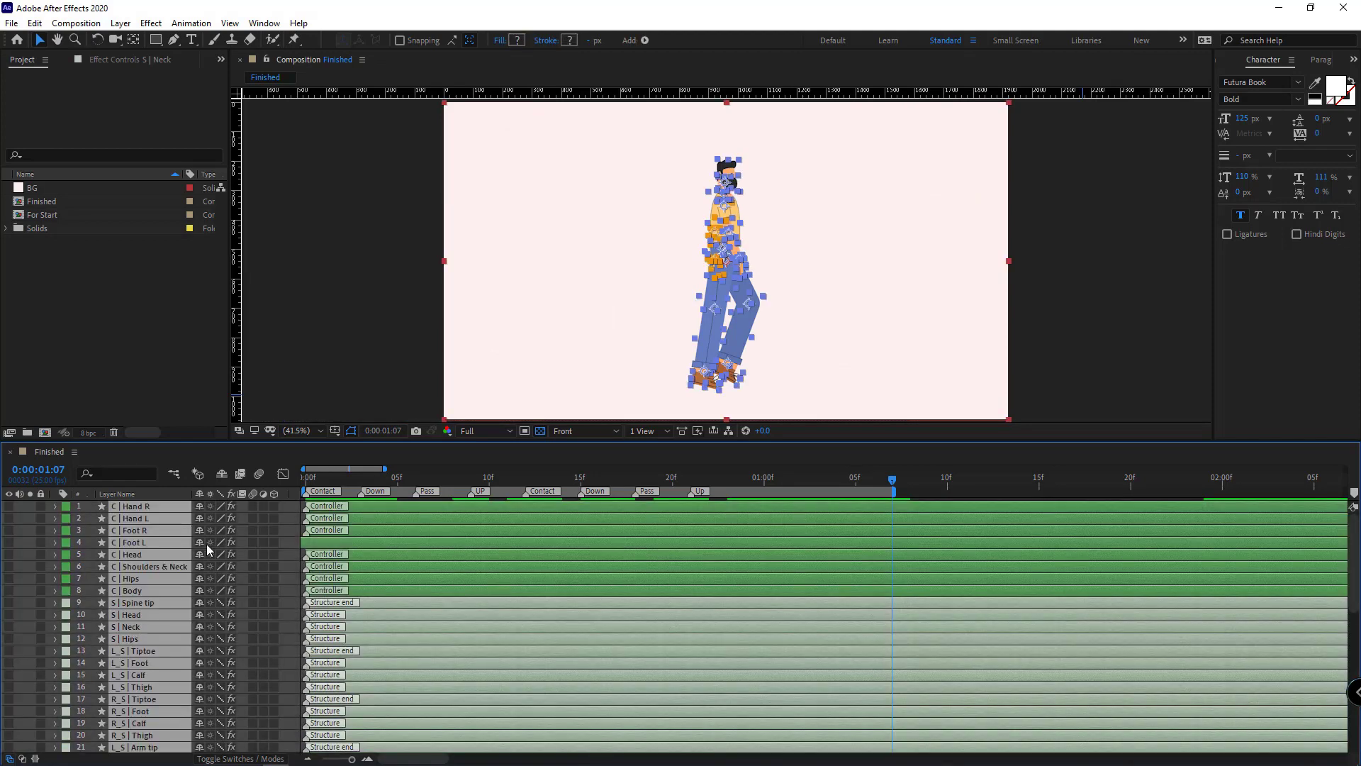
Show only the controller layers and spread the phase markers evenly, landing on the Down pose
click(134, 506)
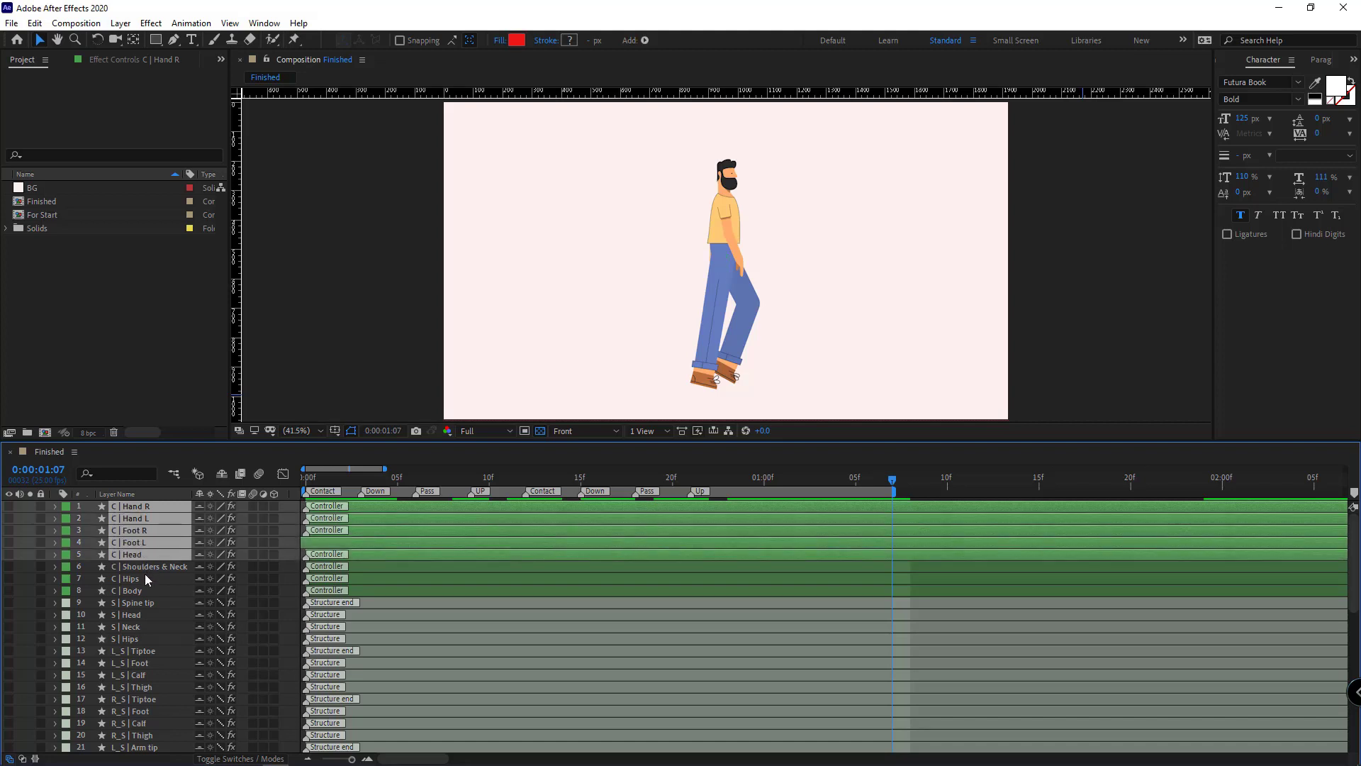
click(131, 590)
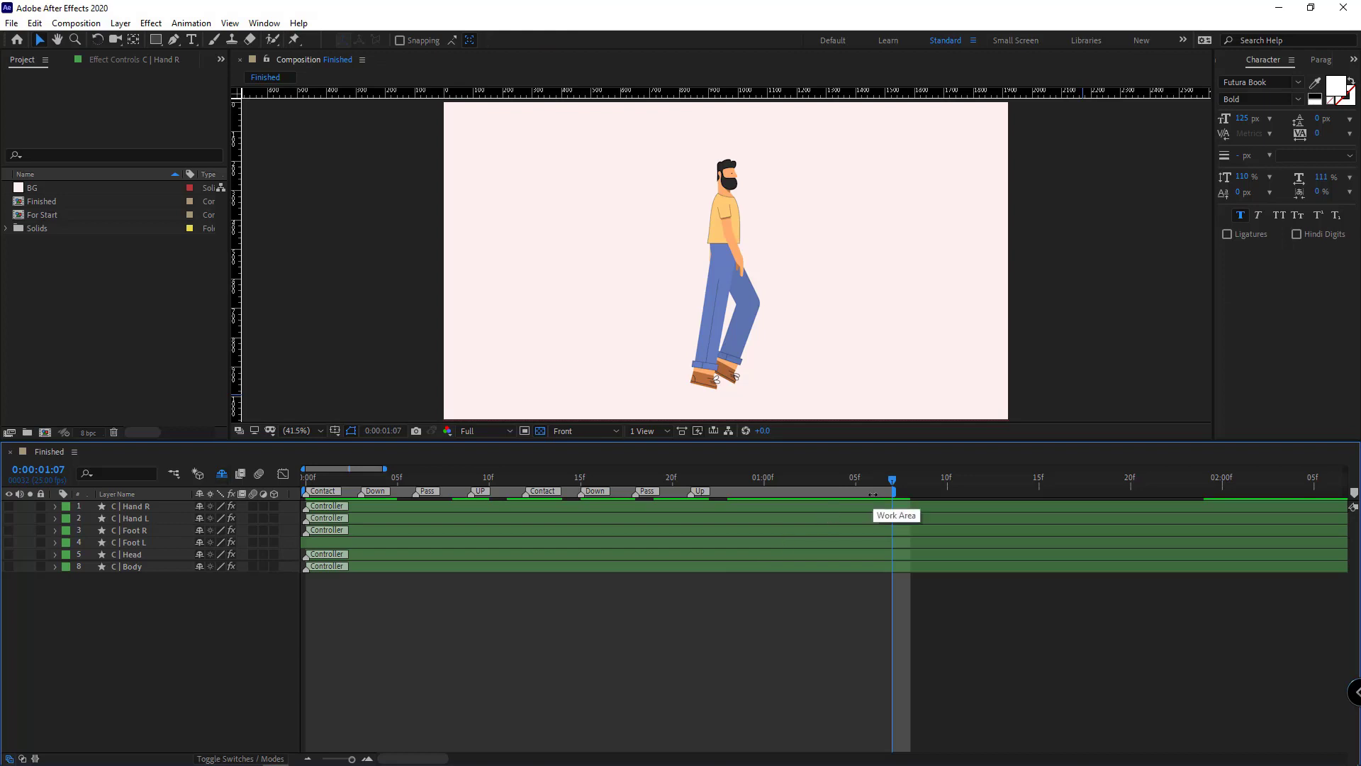
mouse_move(307, 587)
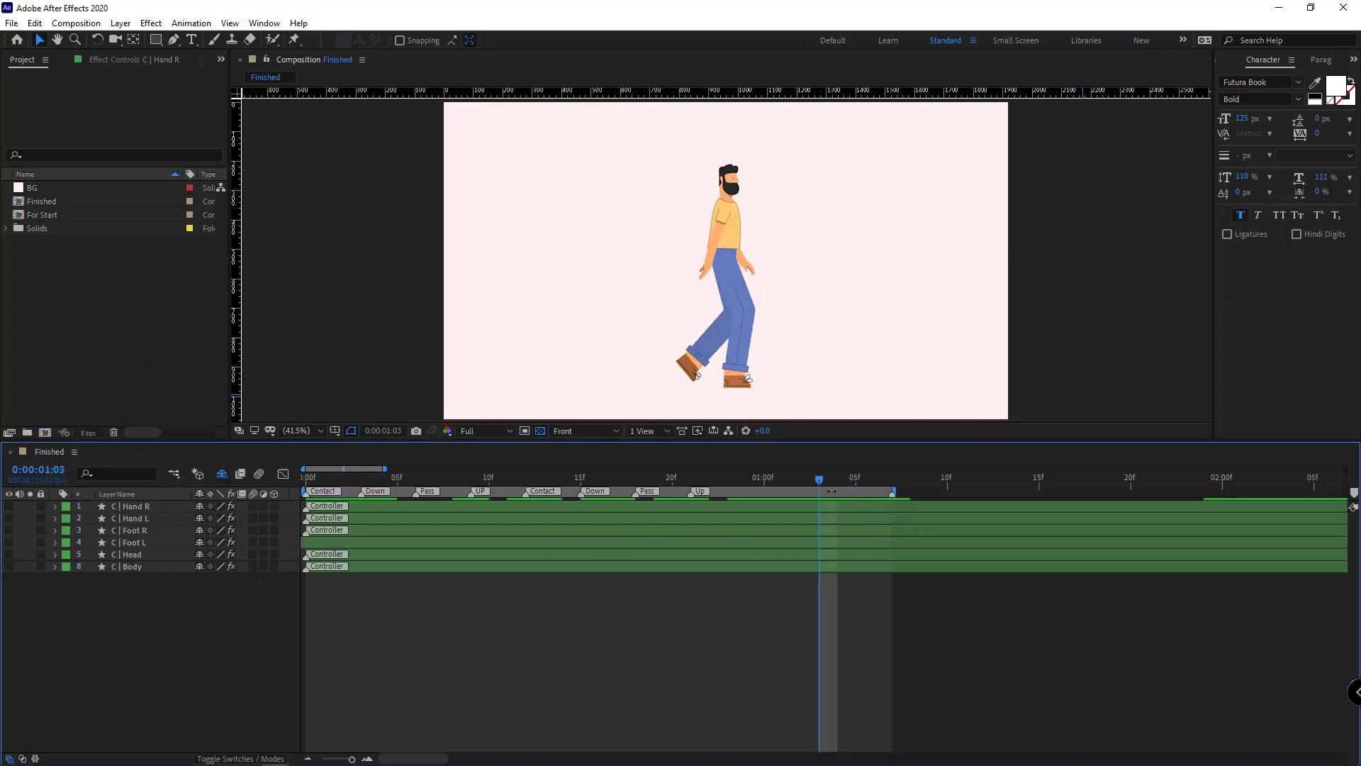
drag(821, 478, 745, 478)
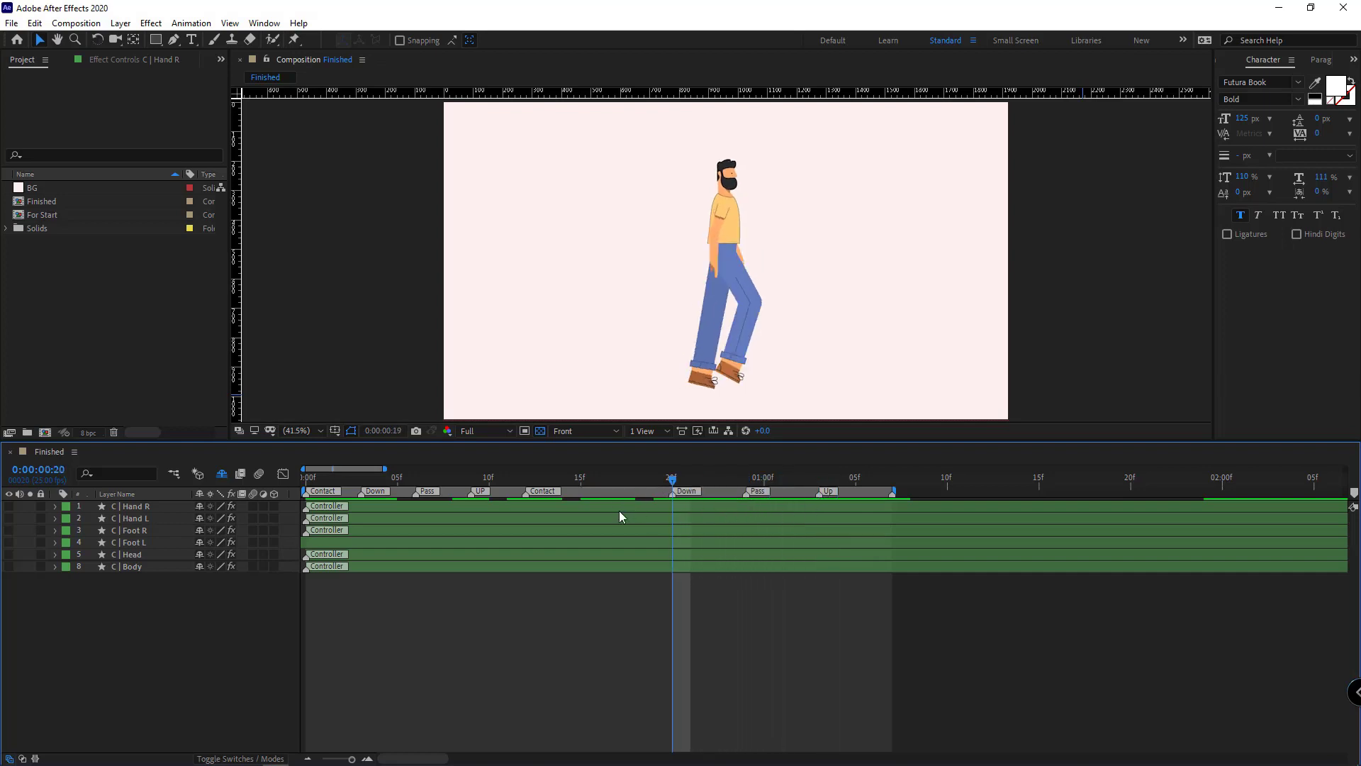
drag(672, 478, 525, 478)
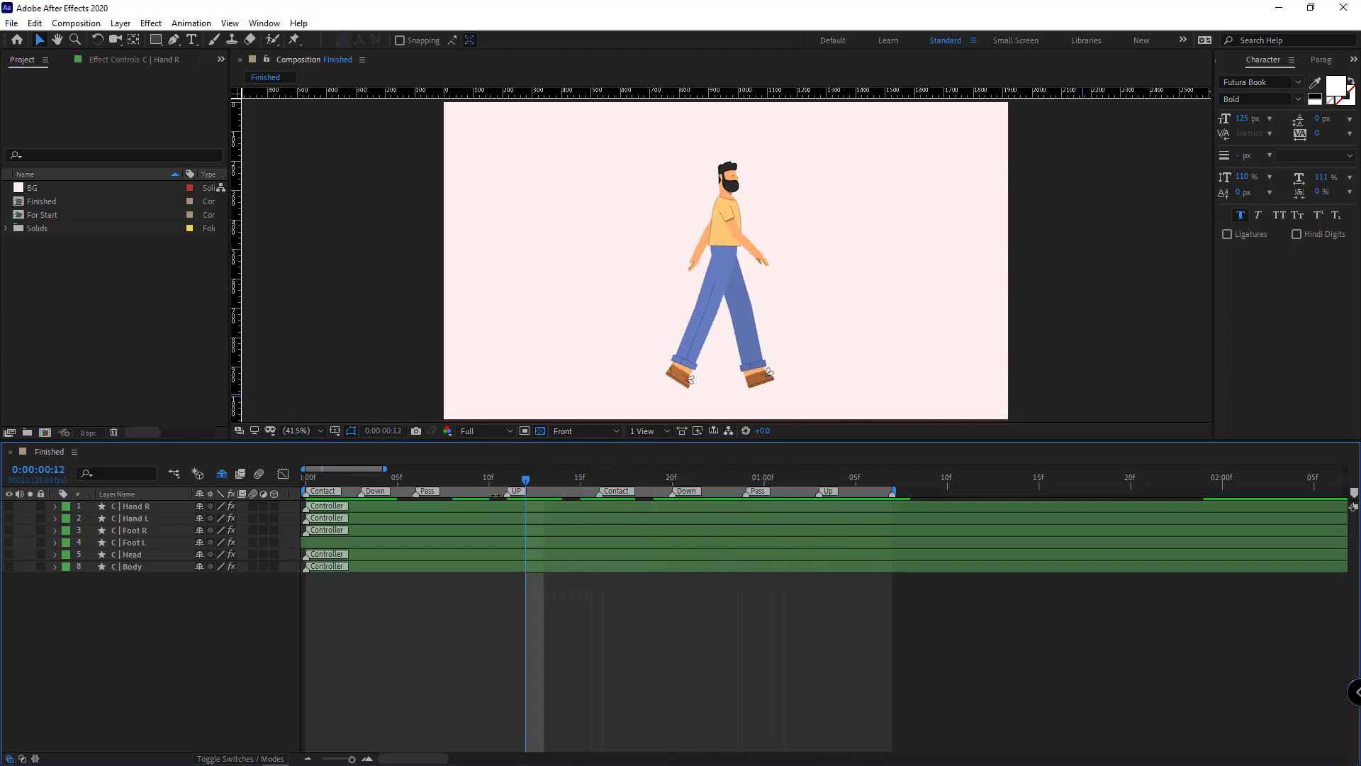
click(380, 476)
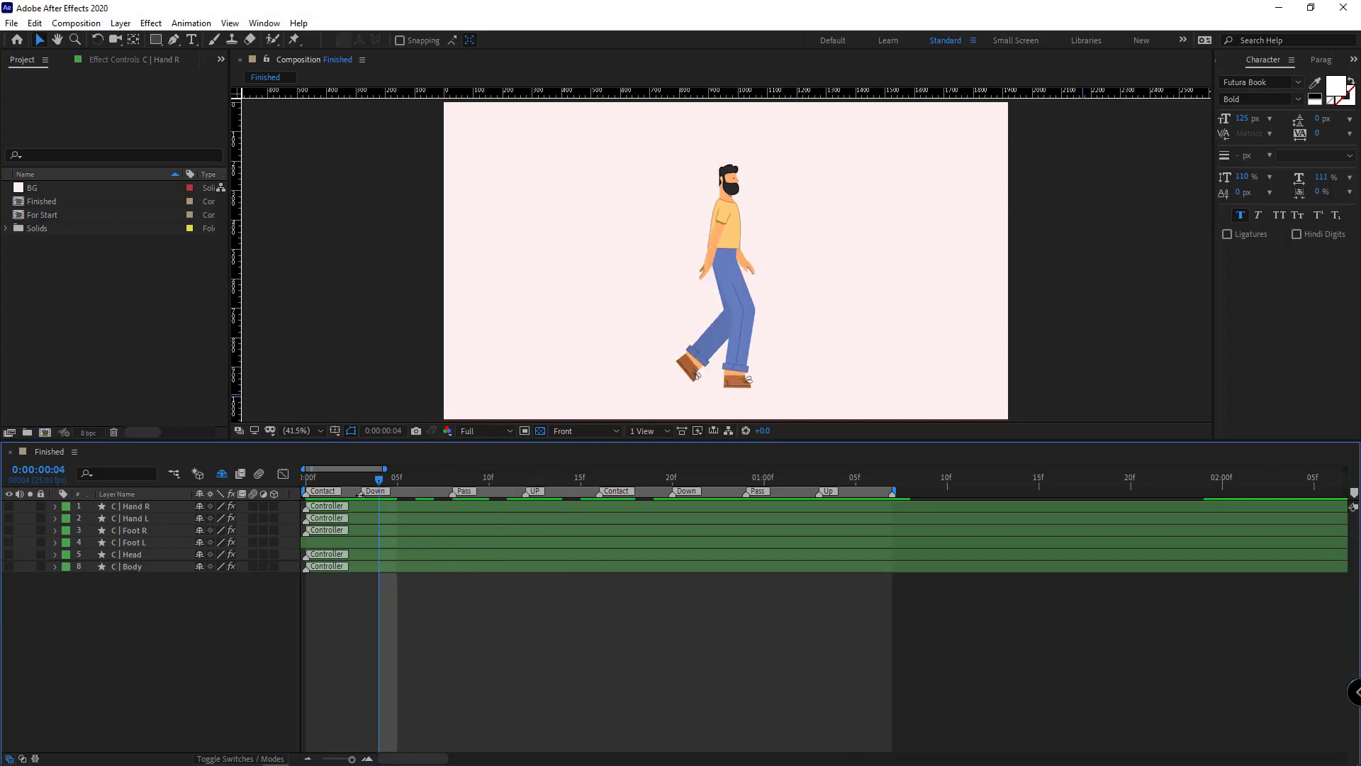
Reveal the controllers' keyframes and select the left hand's keys for retiming to the markers
click(54, 506)
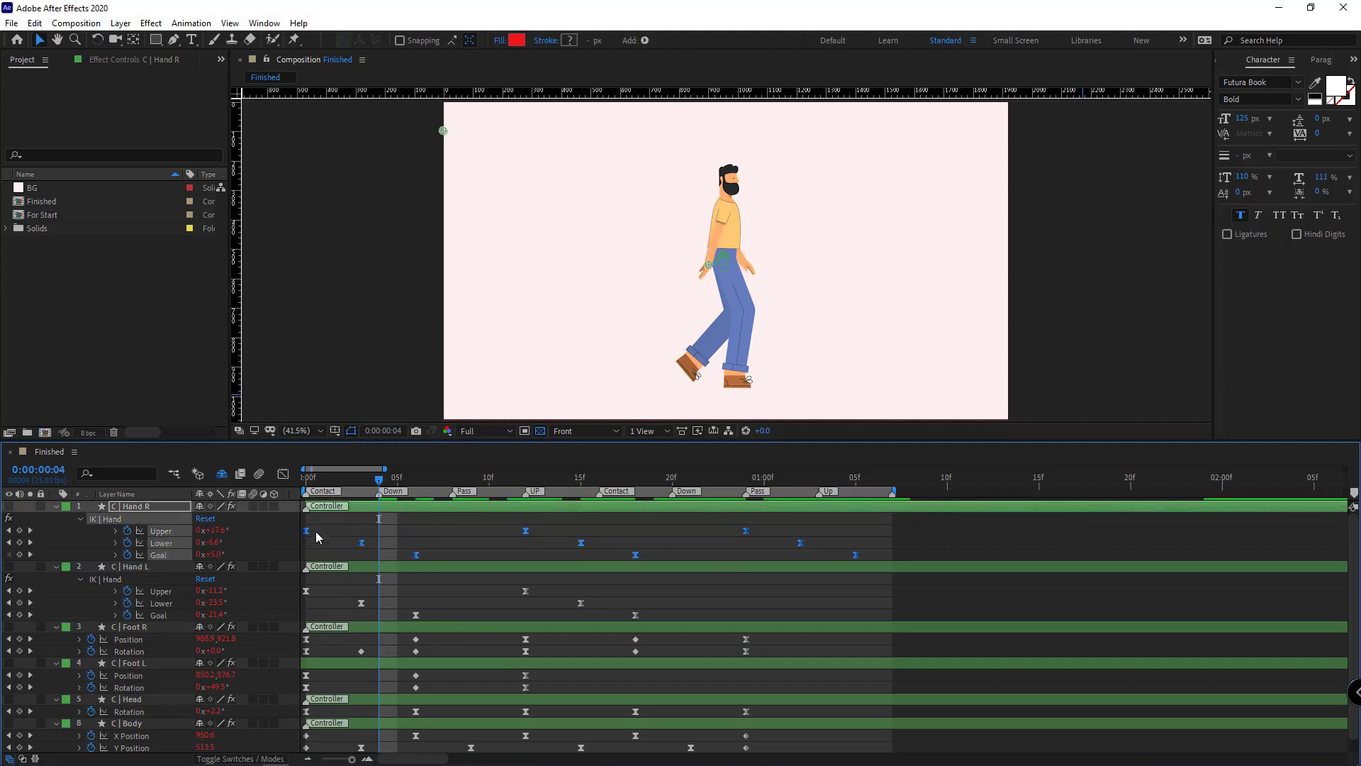
mouse_move(520, 618)
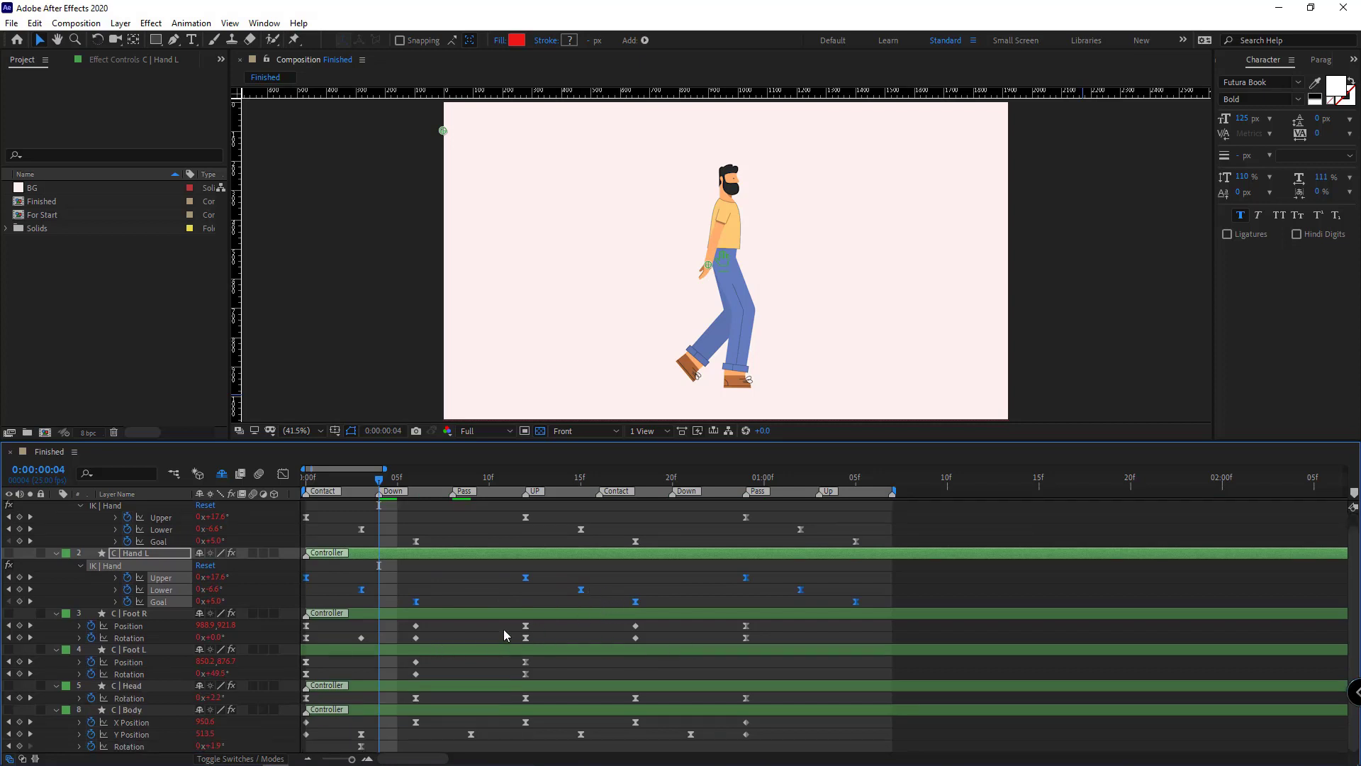
click(135, 650)
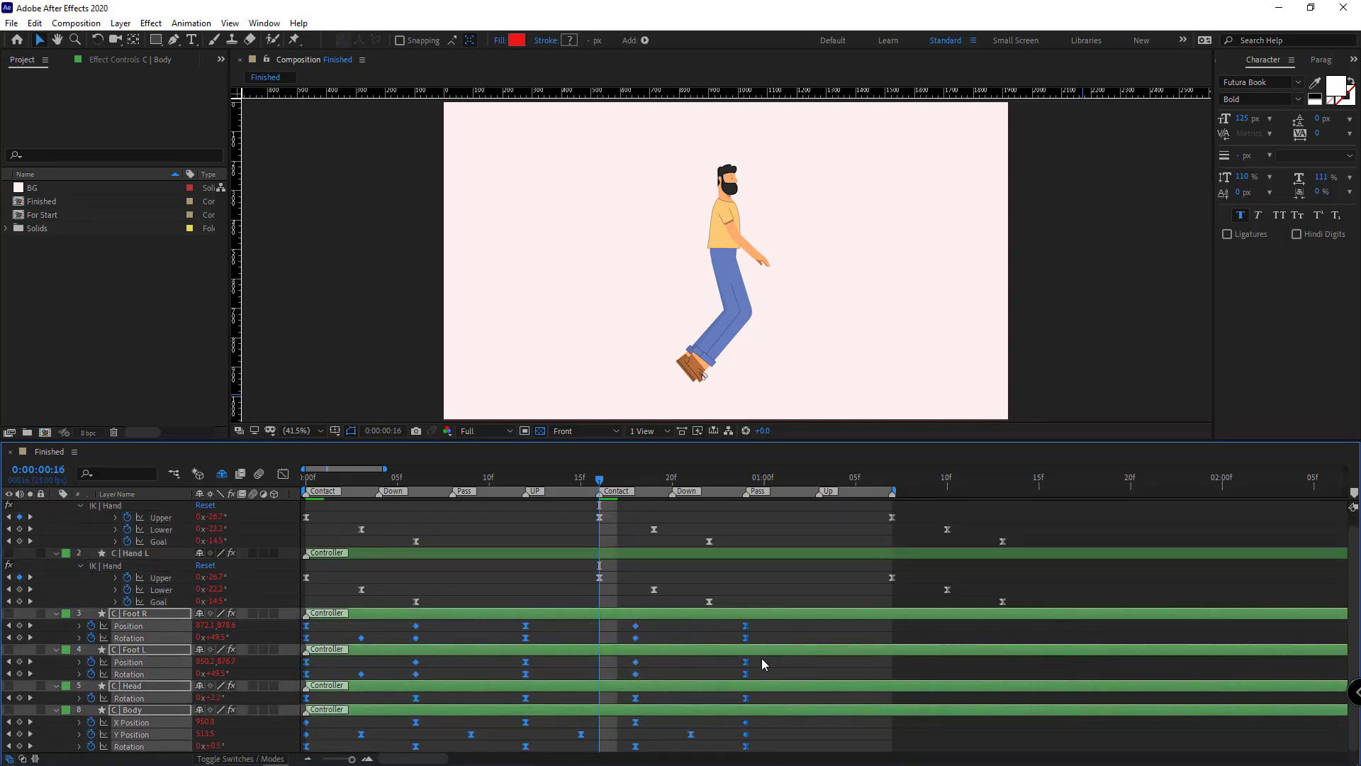
mouse_move(744, 629)
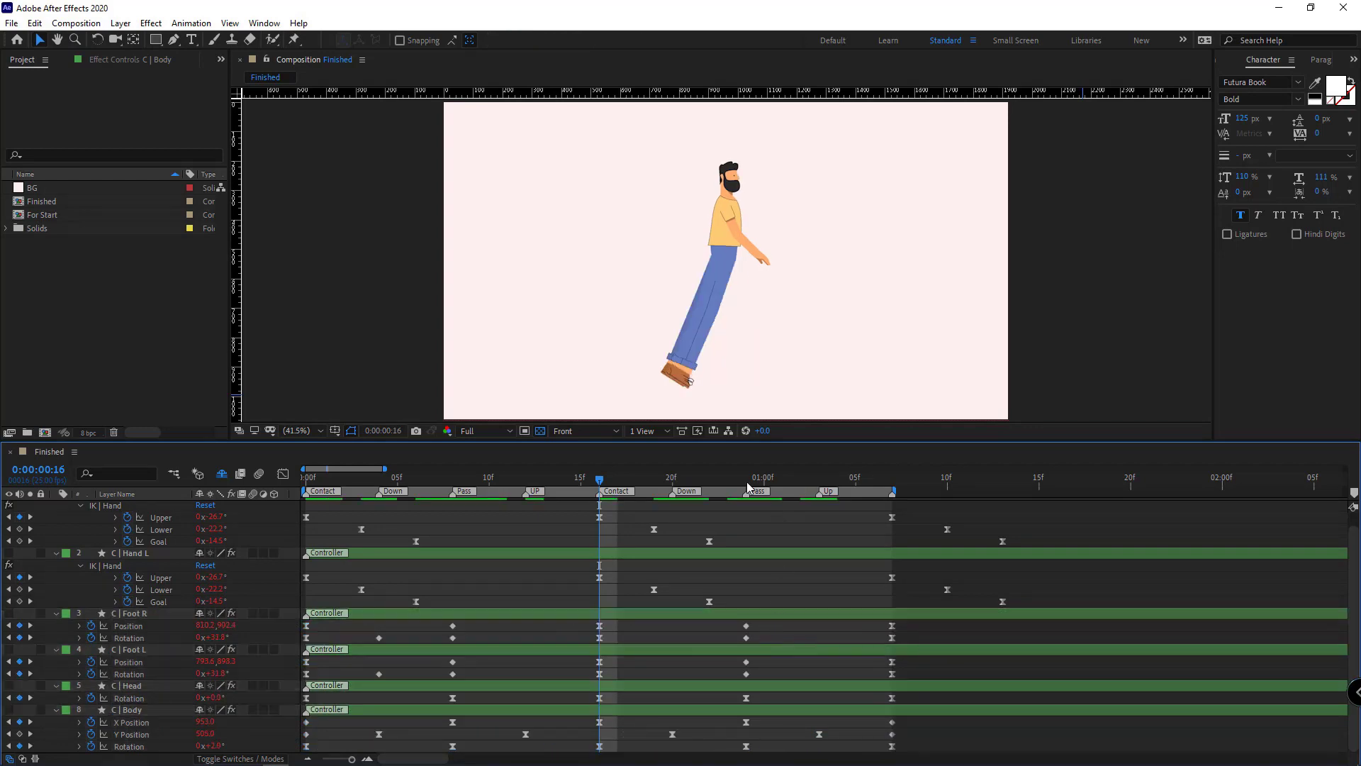
mouse_move(493, 679)
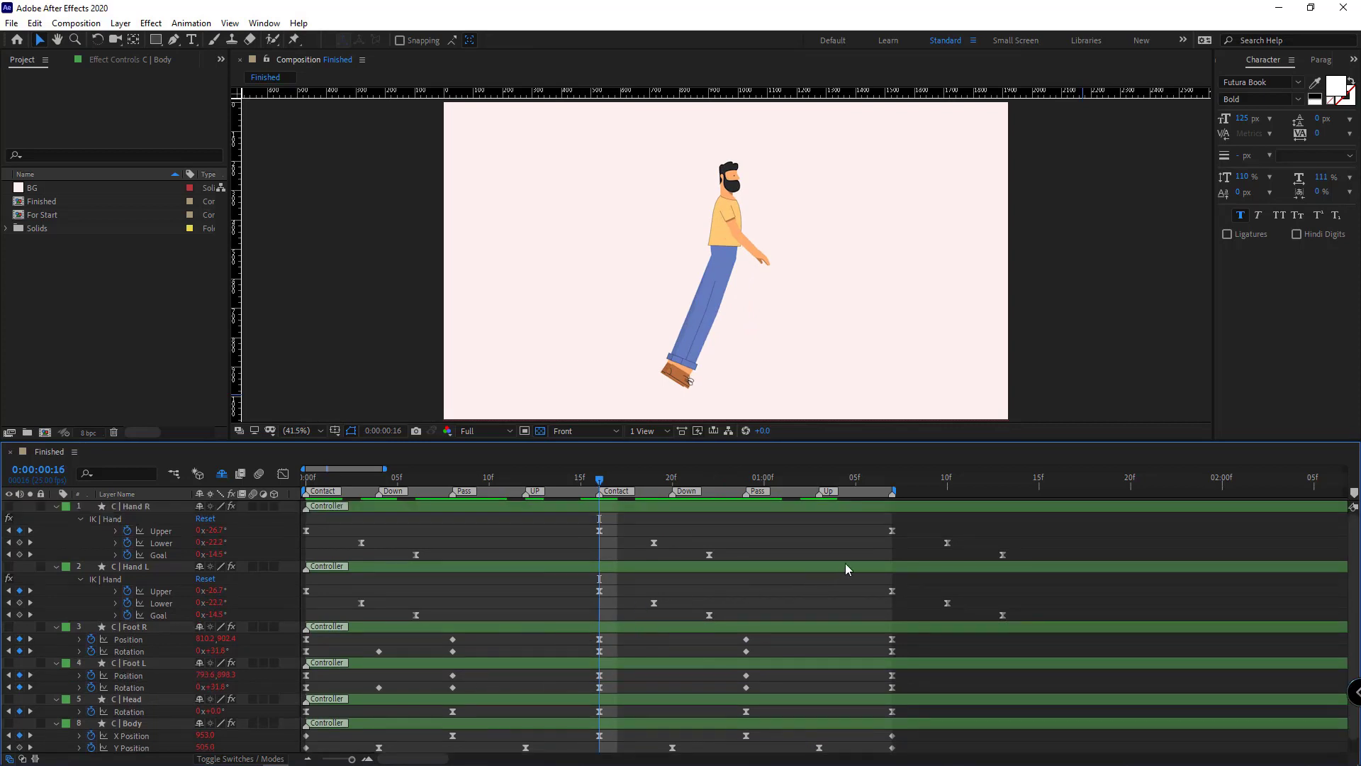
Retime the C | Hand R and C | Hand L keyframes to the new marker spacing
click(135, 566)
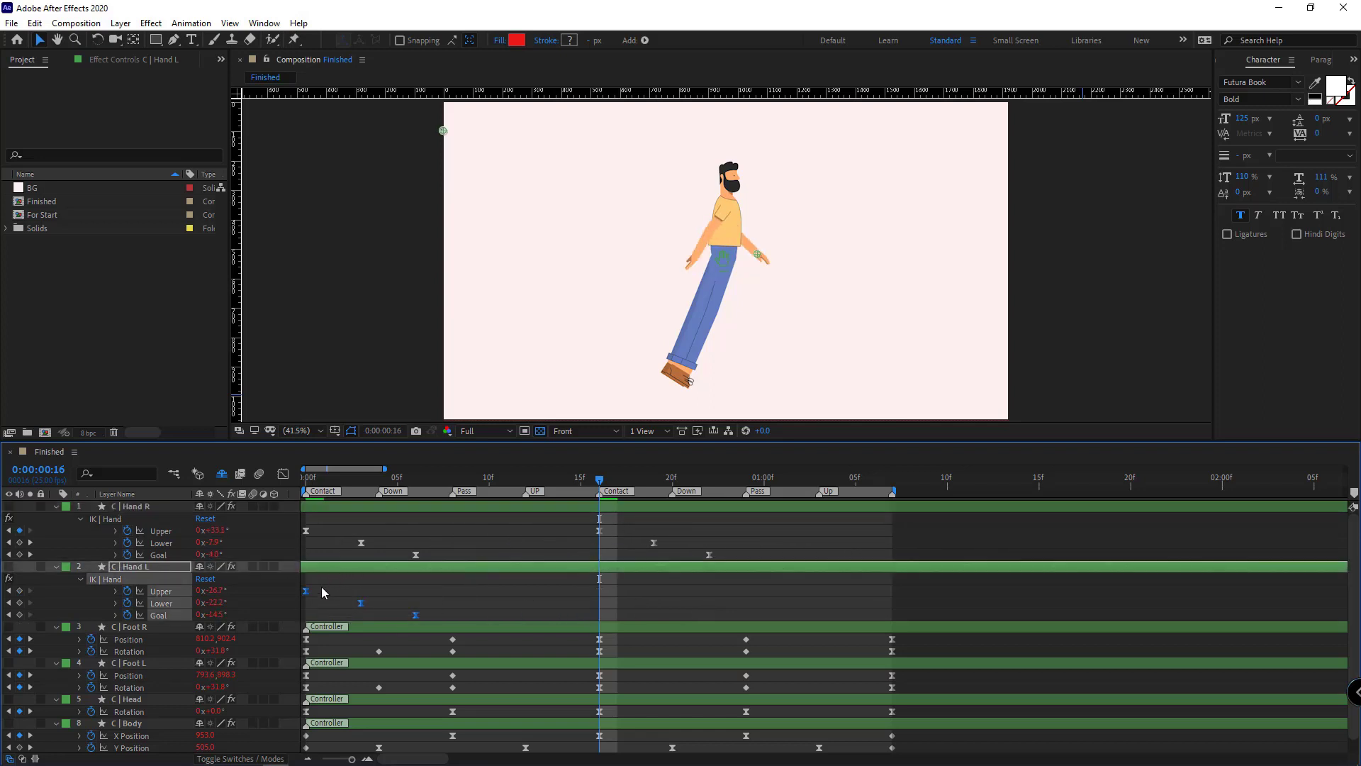
click(306, 476)
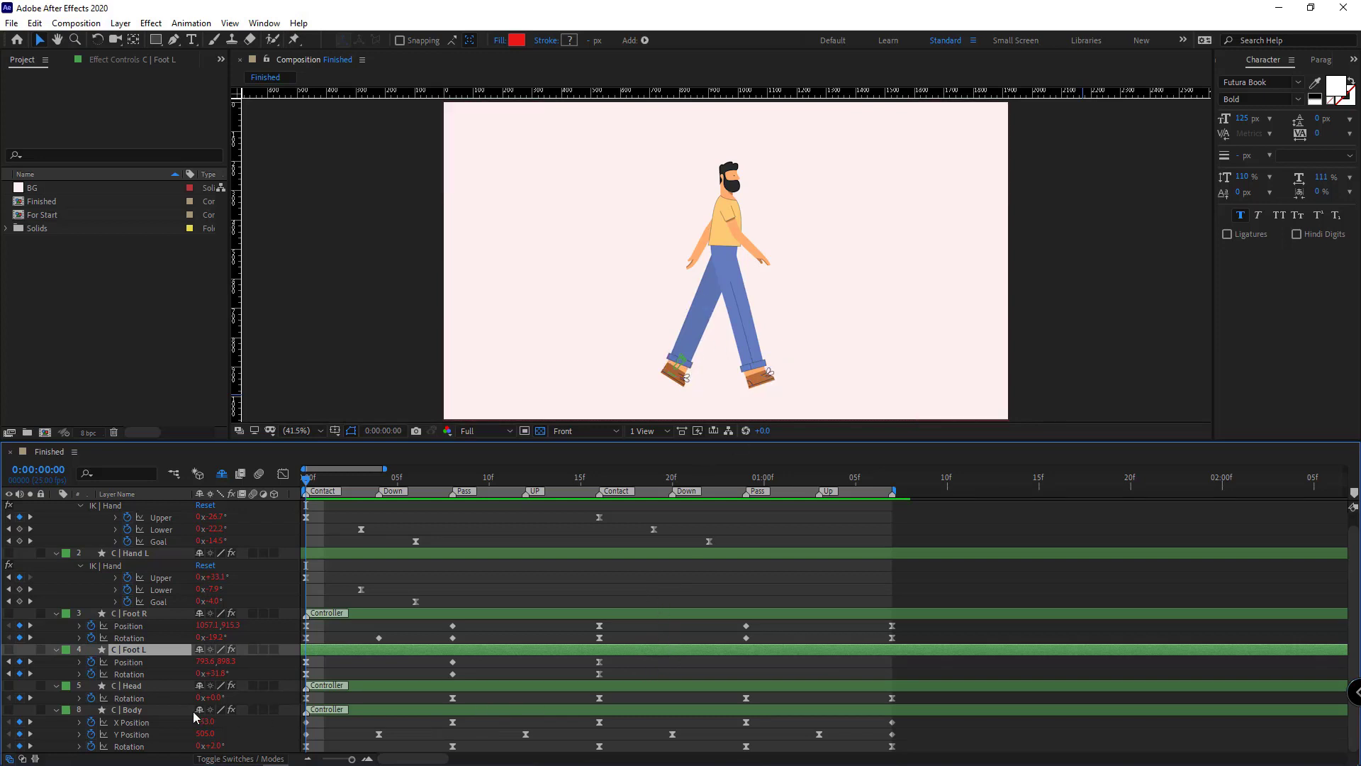
mouse_move(93, 709)
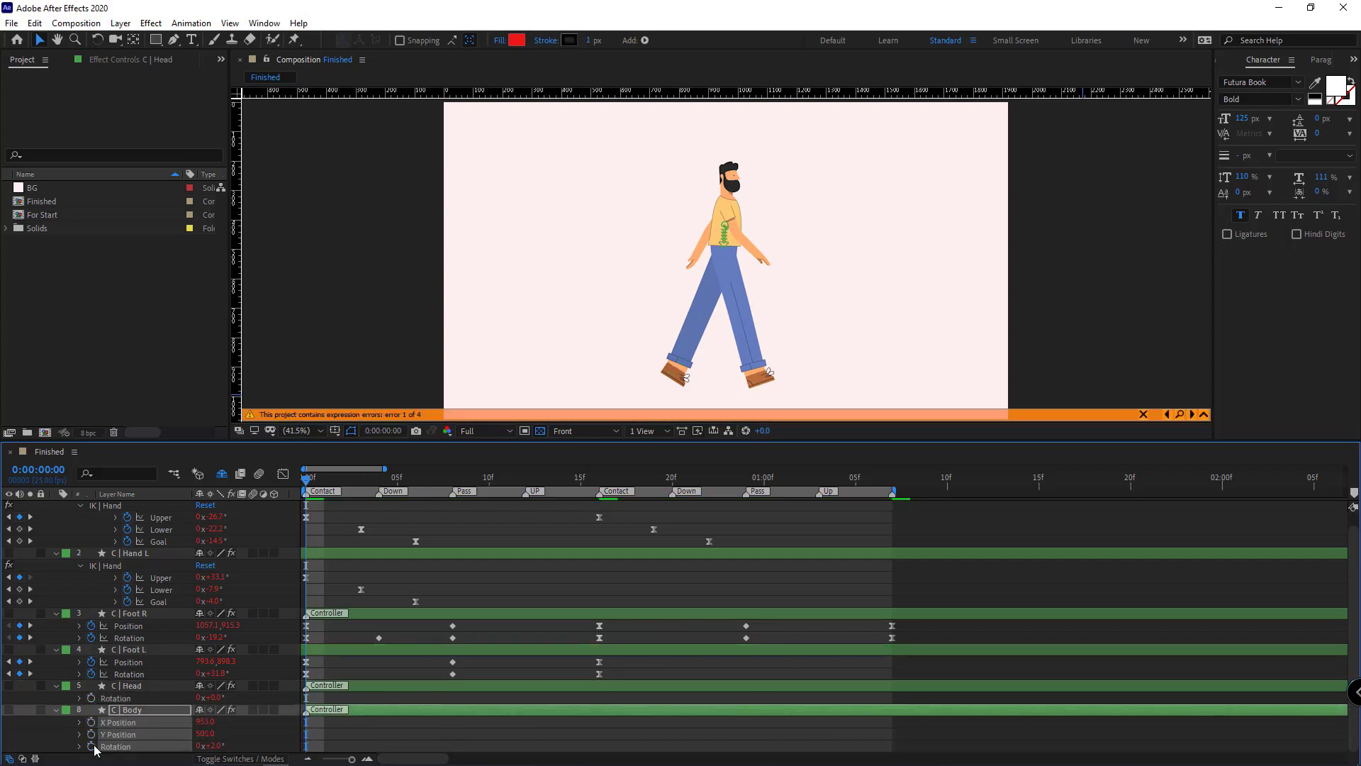
Clear the C | Body controller's position and rotation keyframes
click(79, 697)
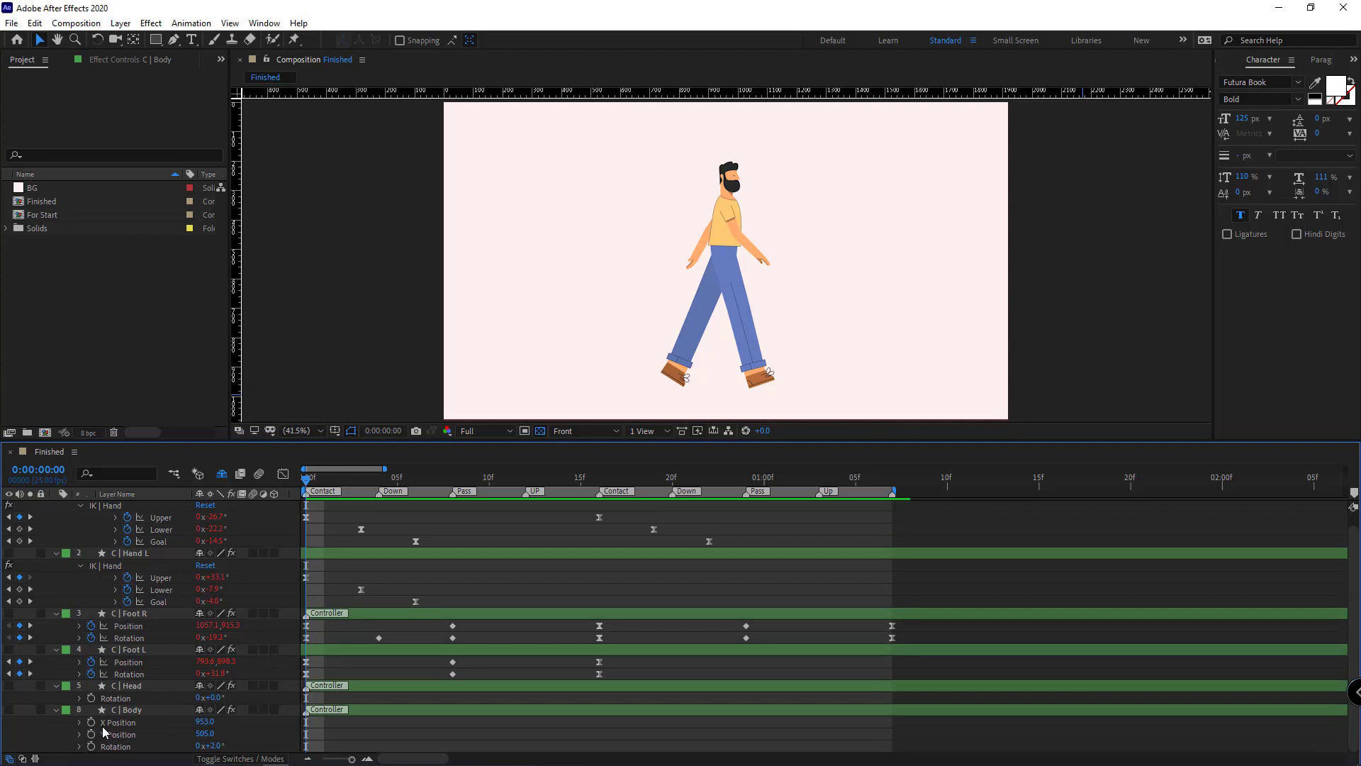
mouse_move(119, 738)
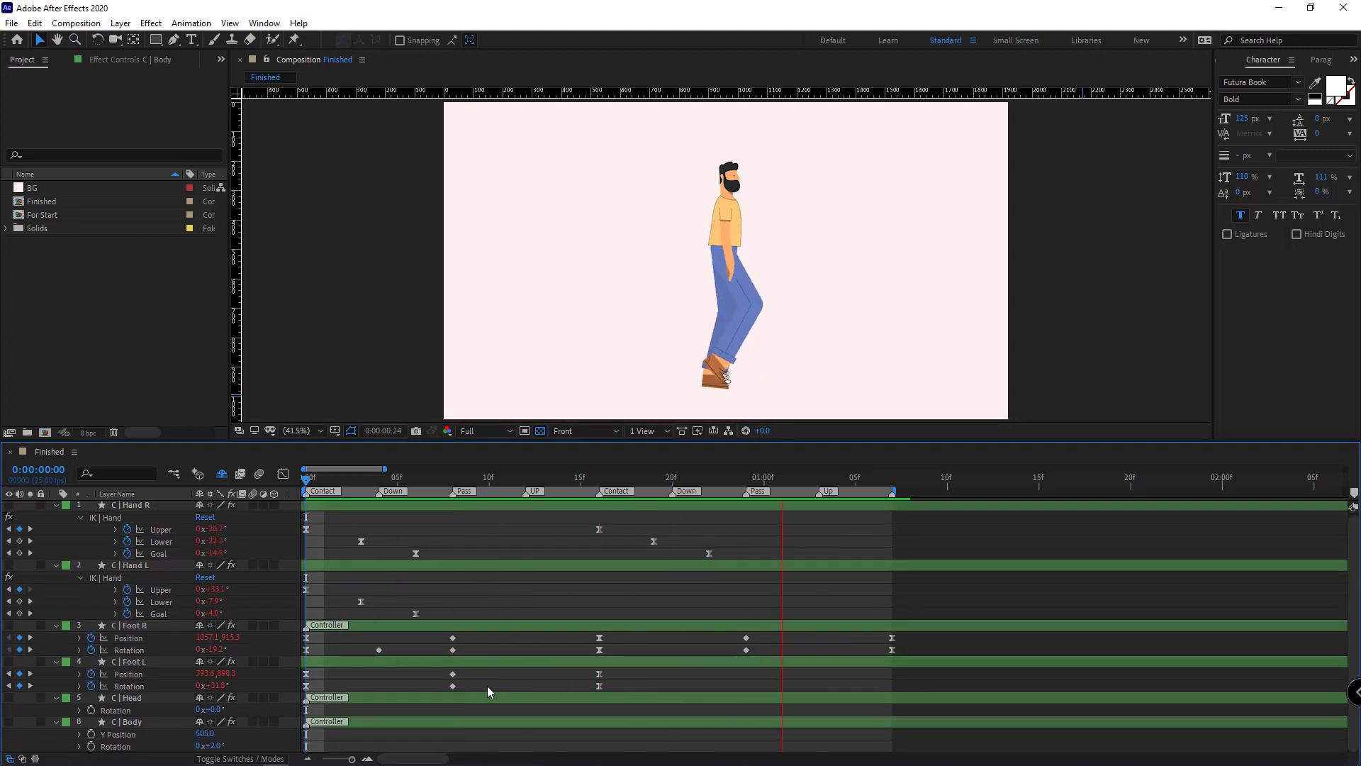
click(543, 477)
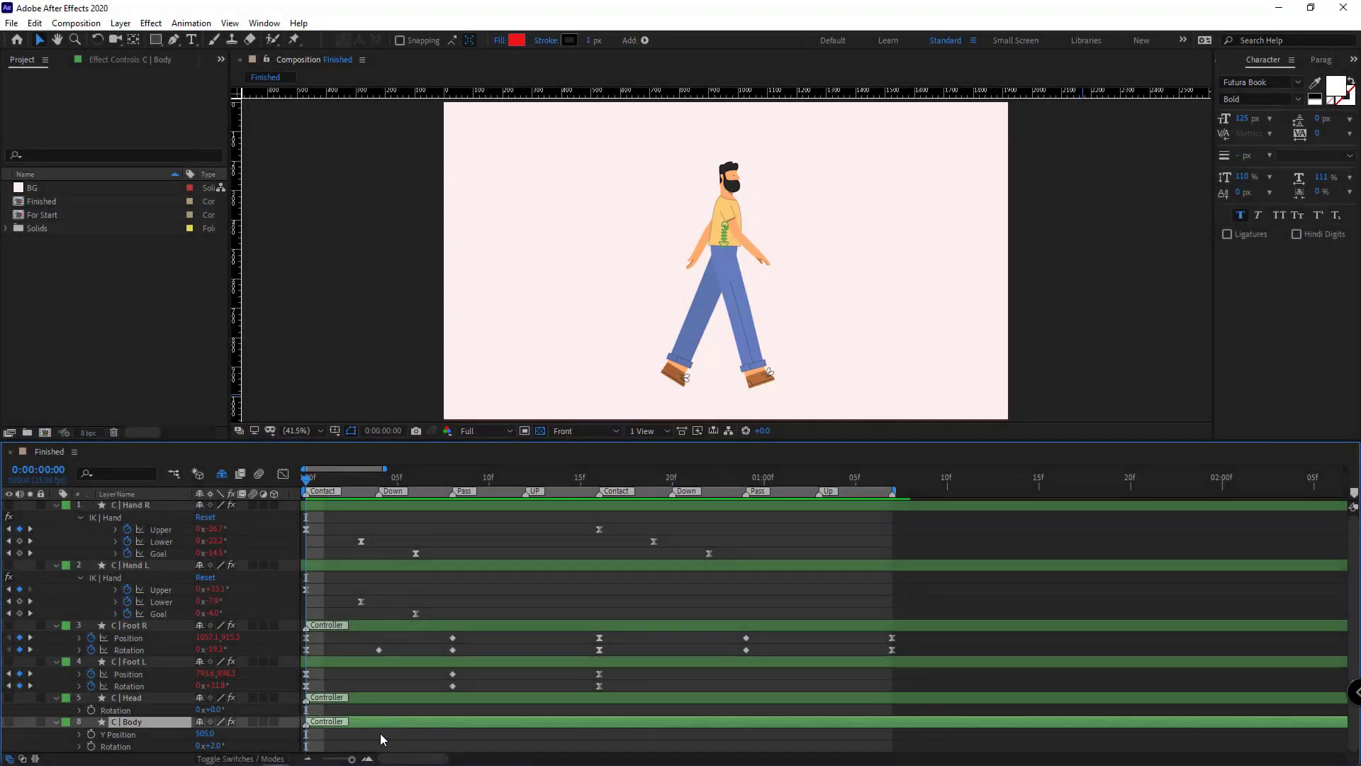
mouse_move(306, 733)
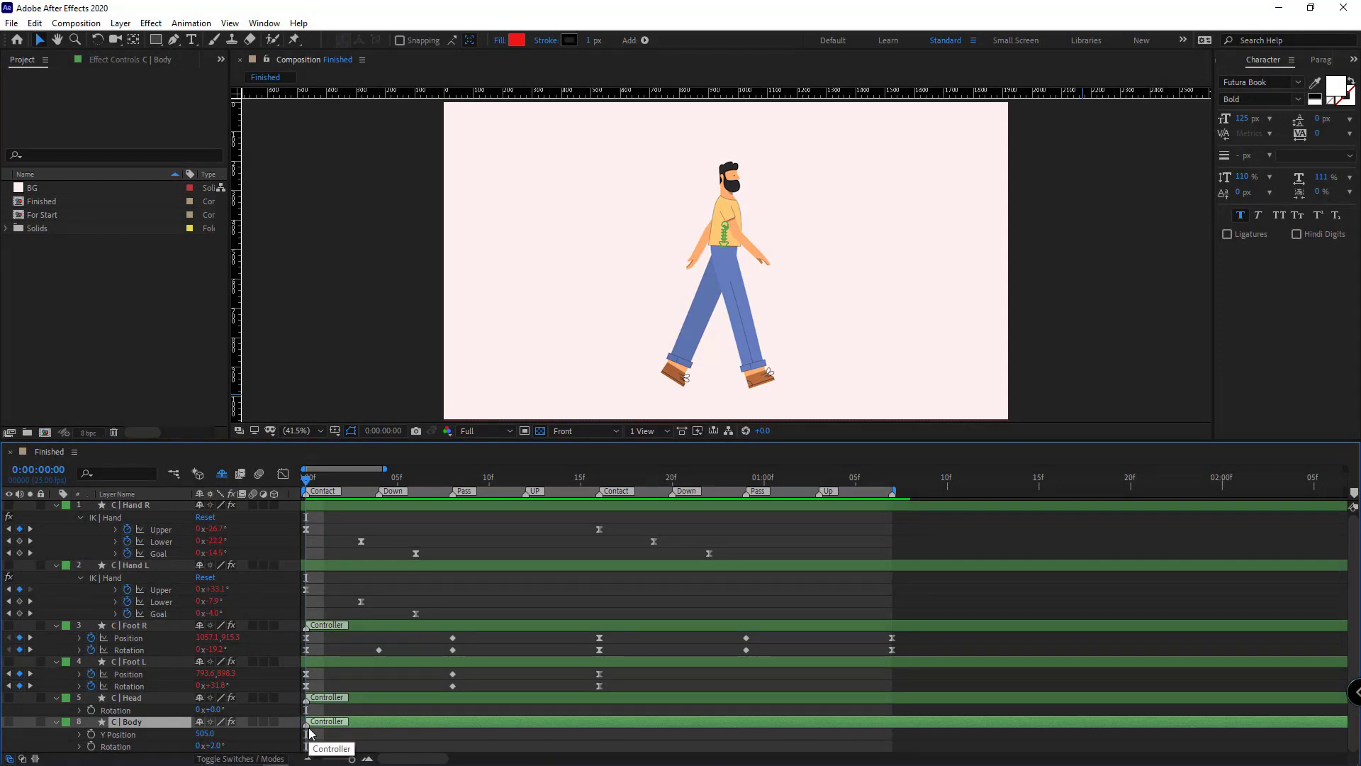
Label the body's first-half markers Down, Up and D at their phase frames
double_click(328, 721)
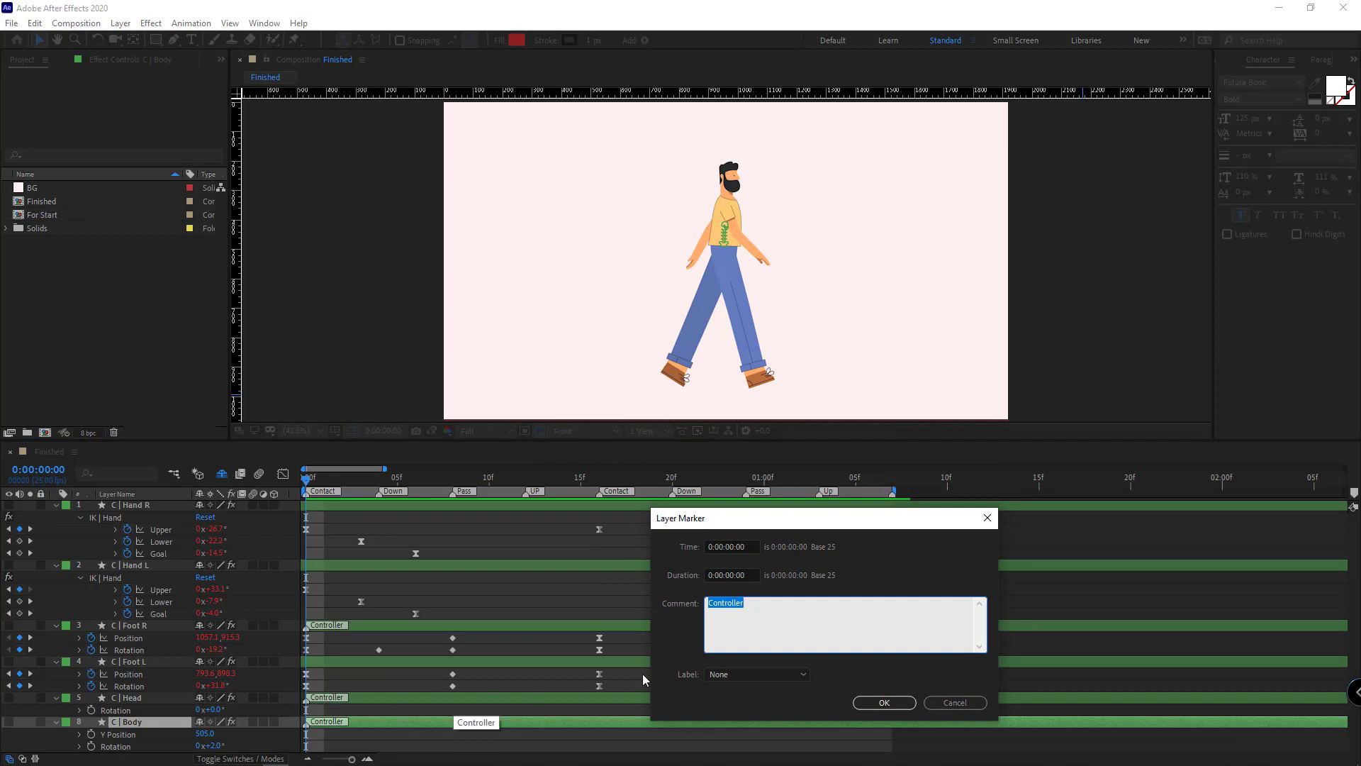
text(D)
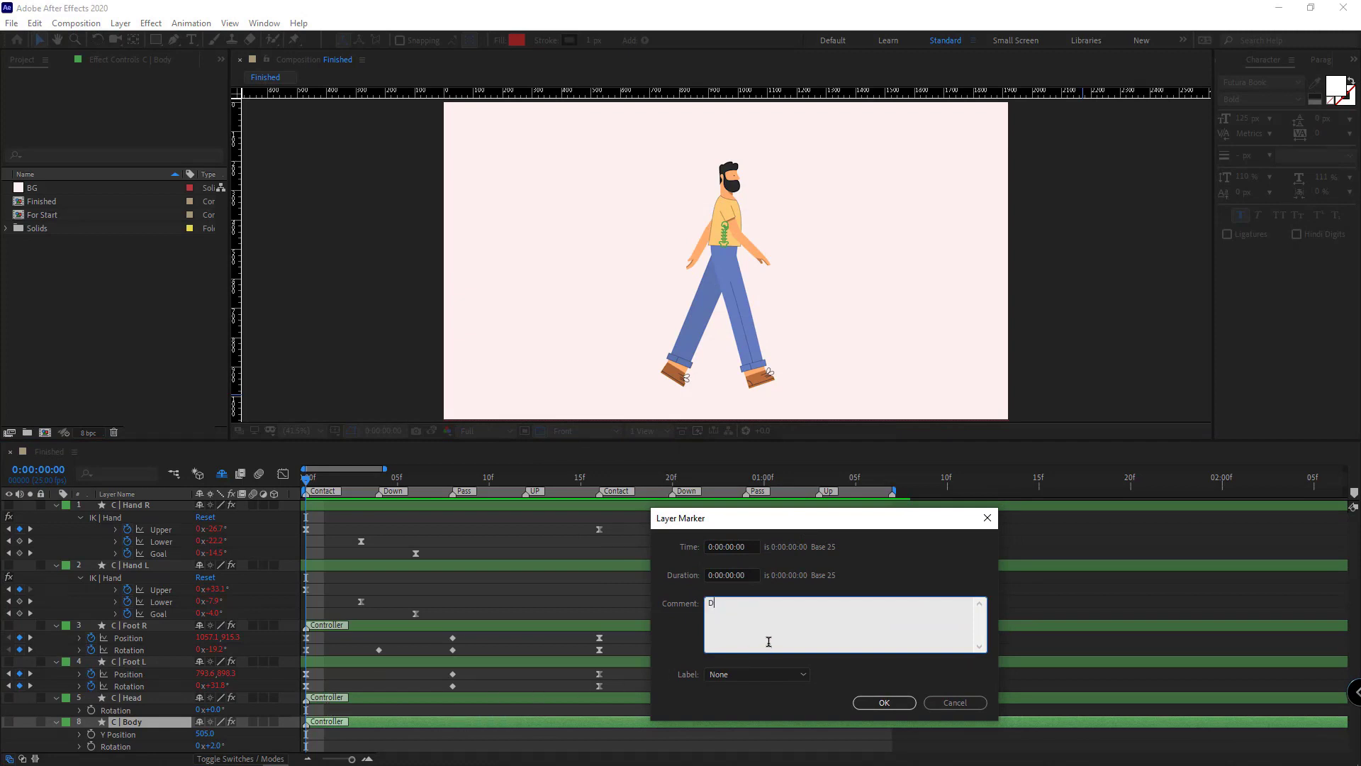
text(own)
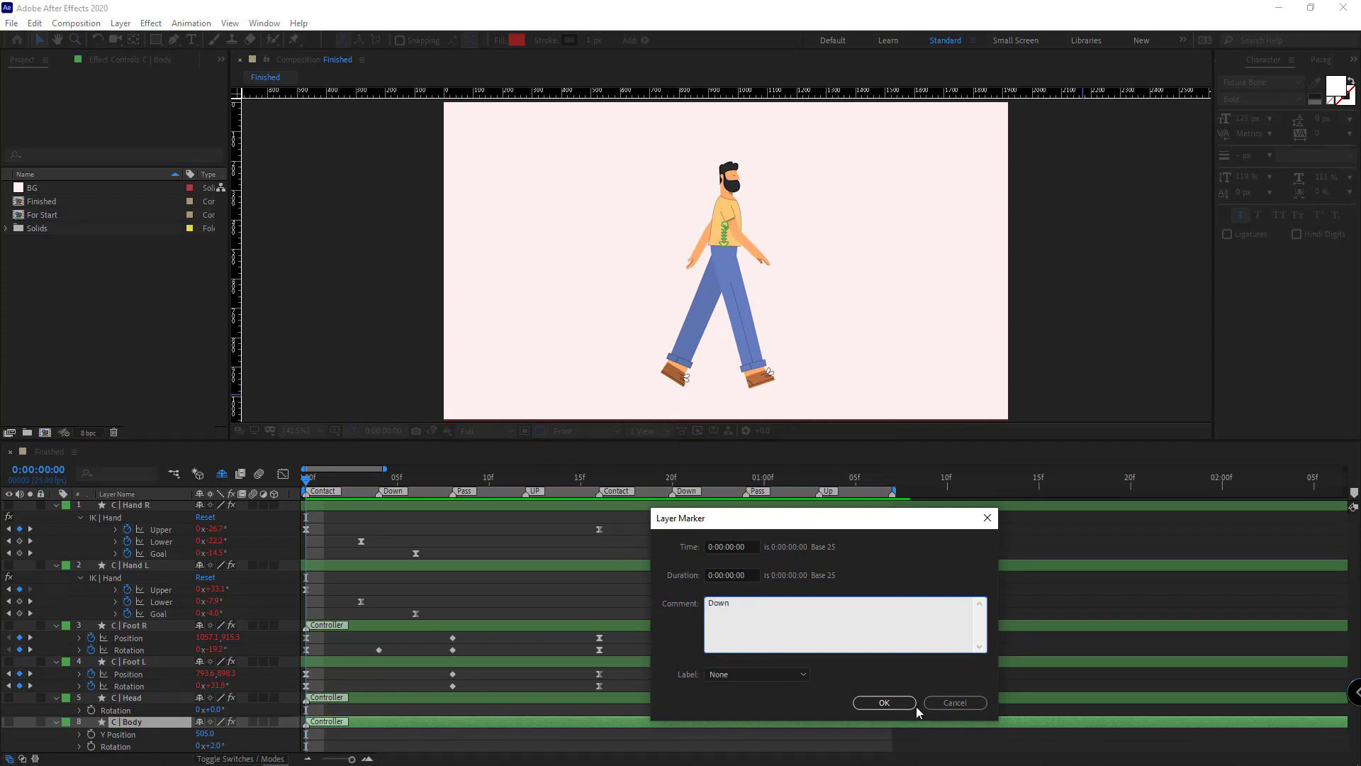
click(883, 702)
text(Up)
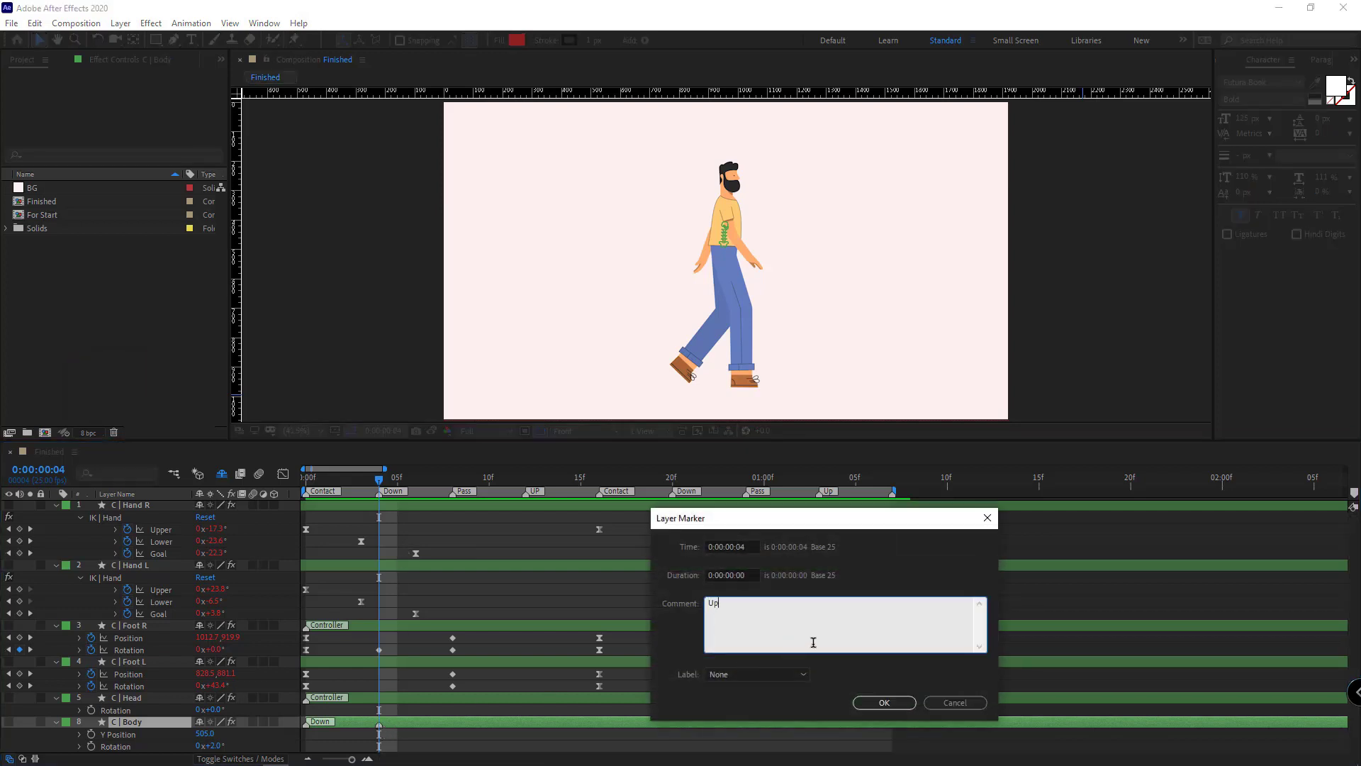
click(884, 702)
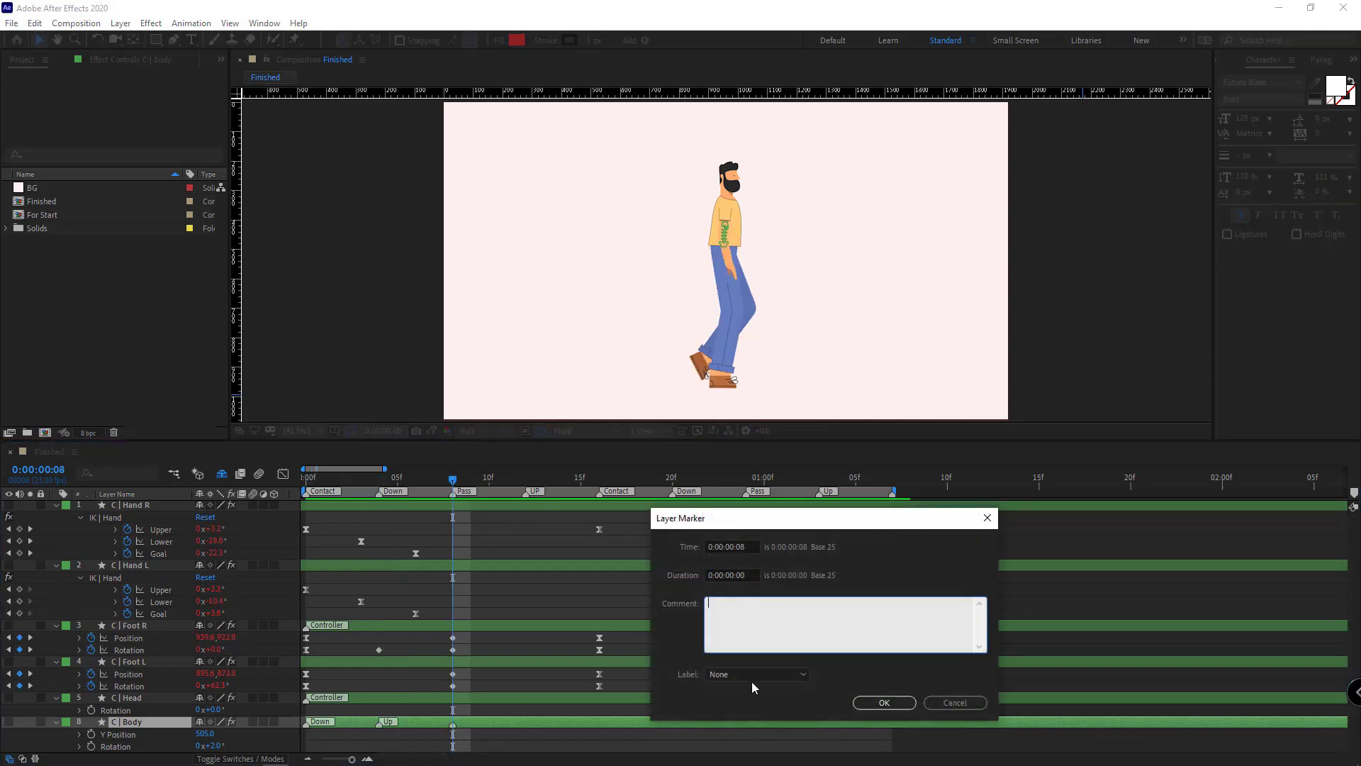
click(883, 702)
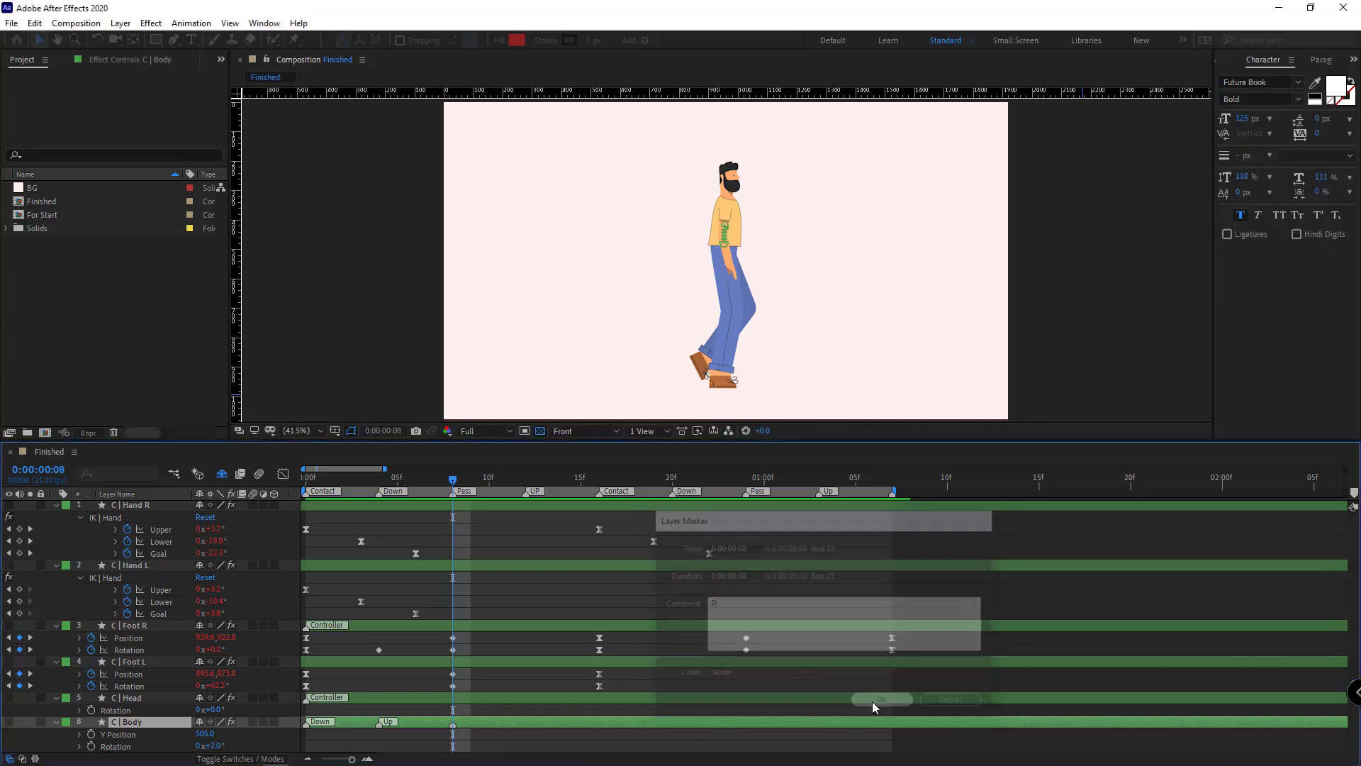
Add the second-half body markers at frames 12, 16 and 0:00:01:03, ending on U
click(880, 699)
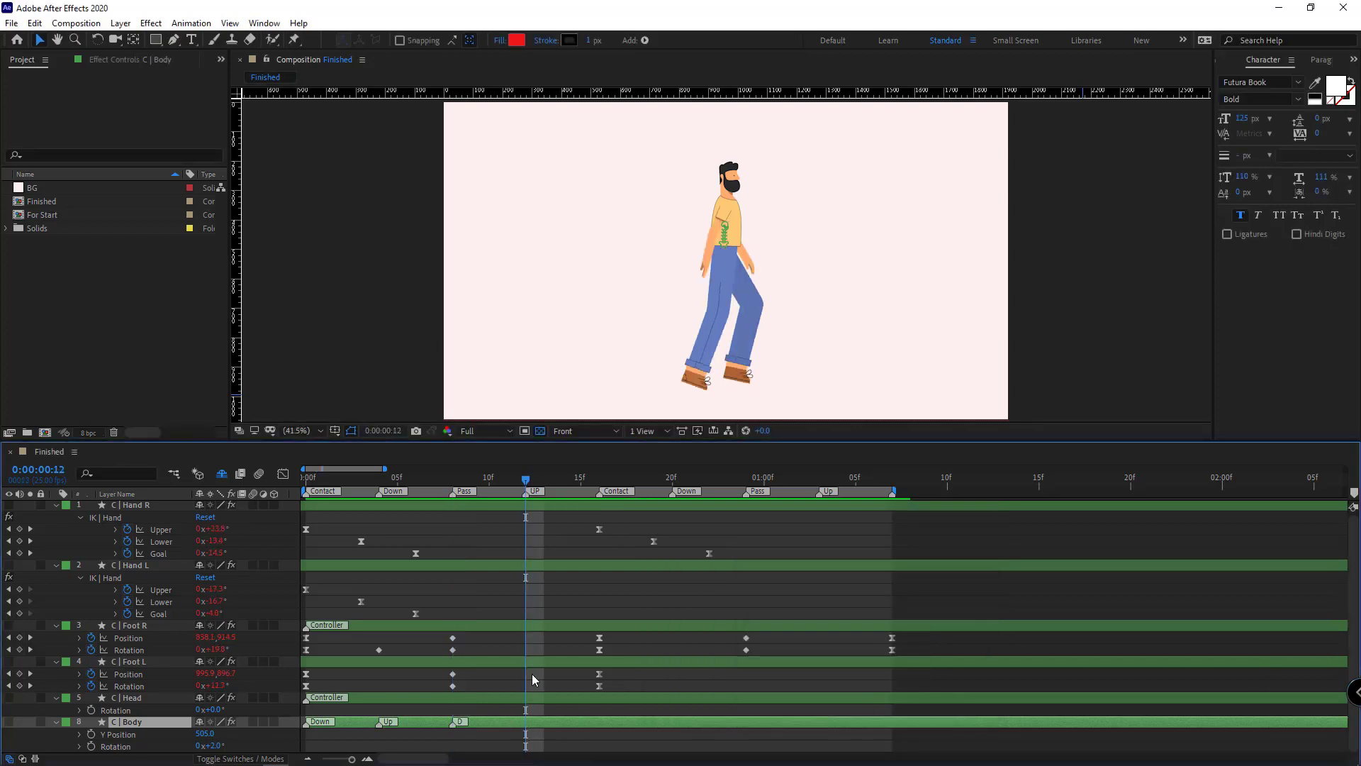
double_click(525, 722)
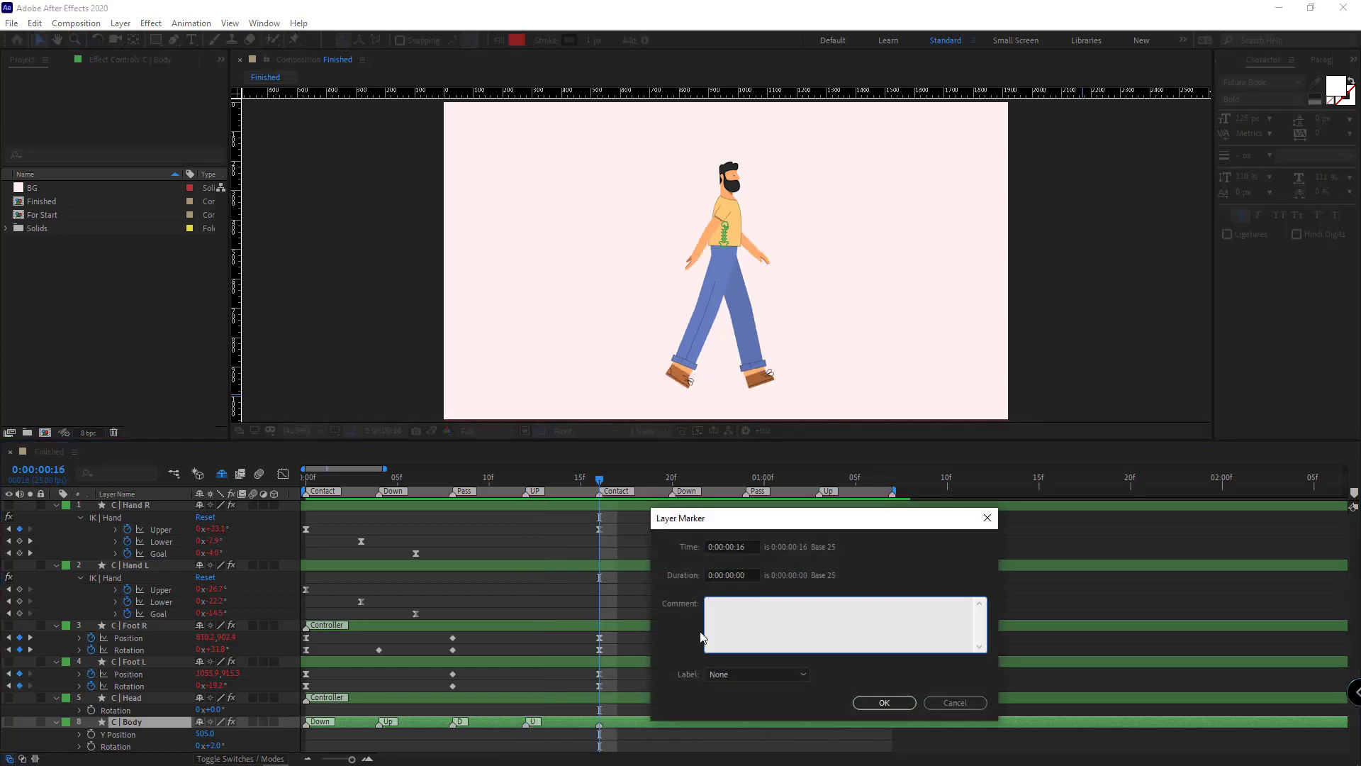
click(883, 702)
text(U)
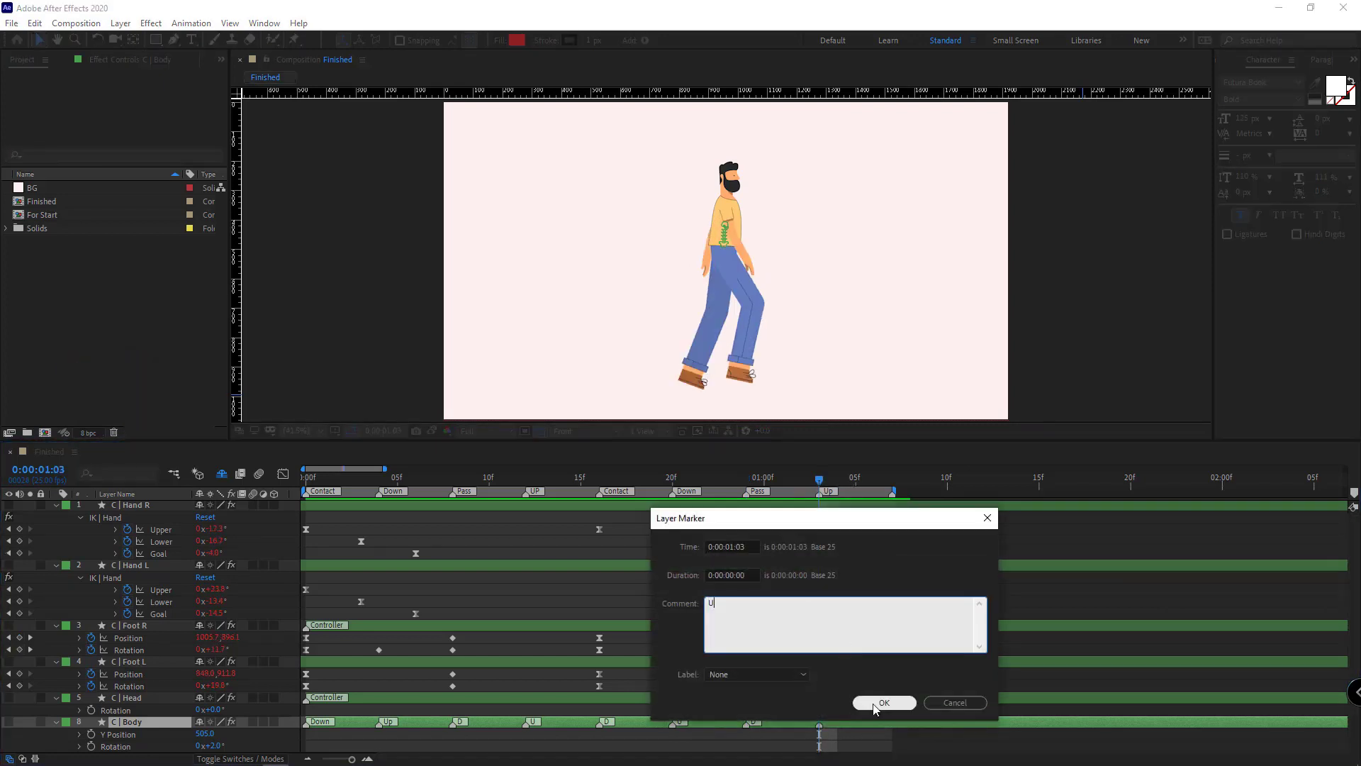
click(884, 702)
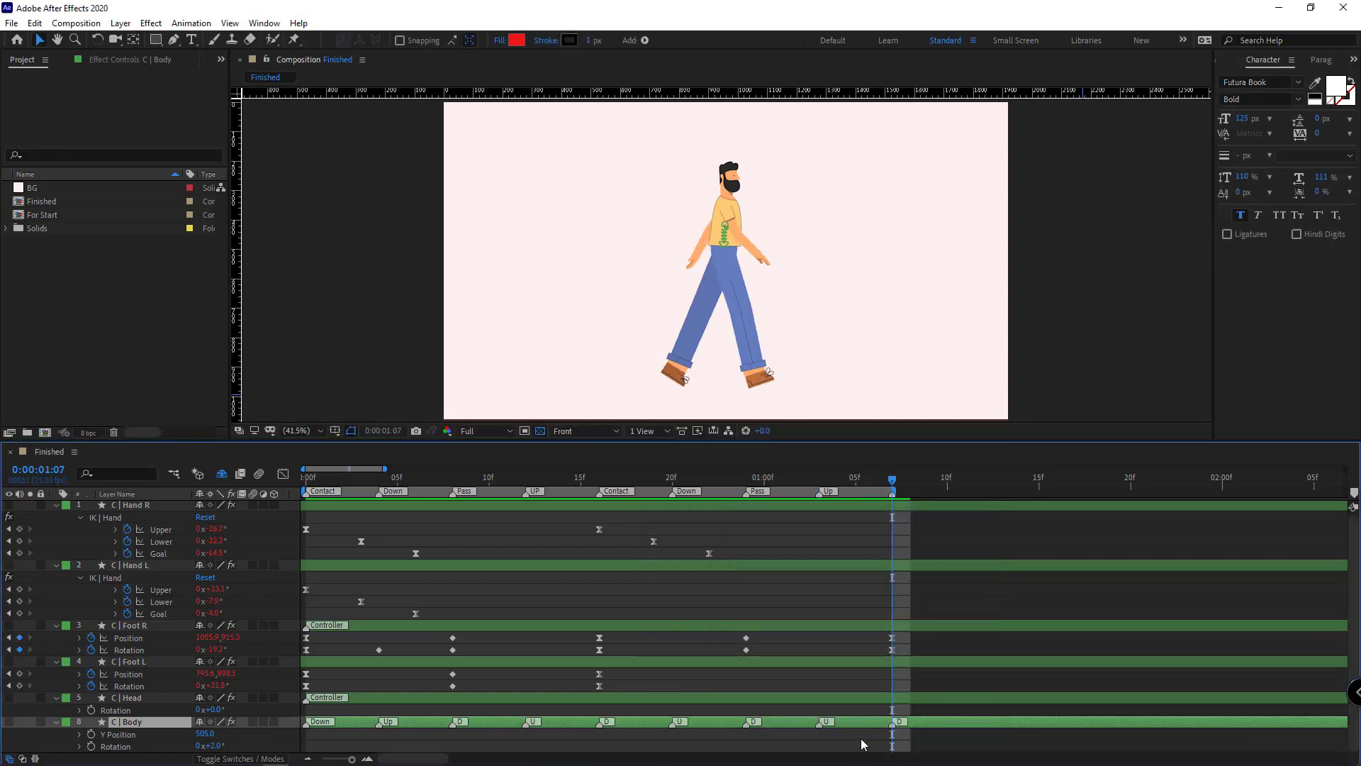
Copy the C | Body Y Position bob keyframes and paste them through the second step of the cycle
click(305, 476)
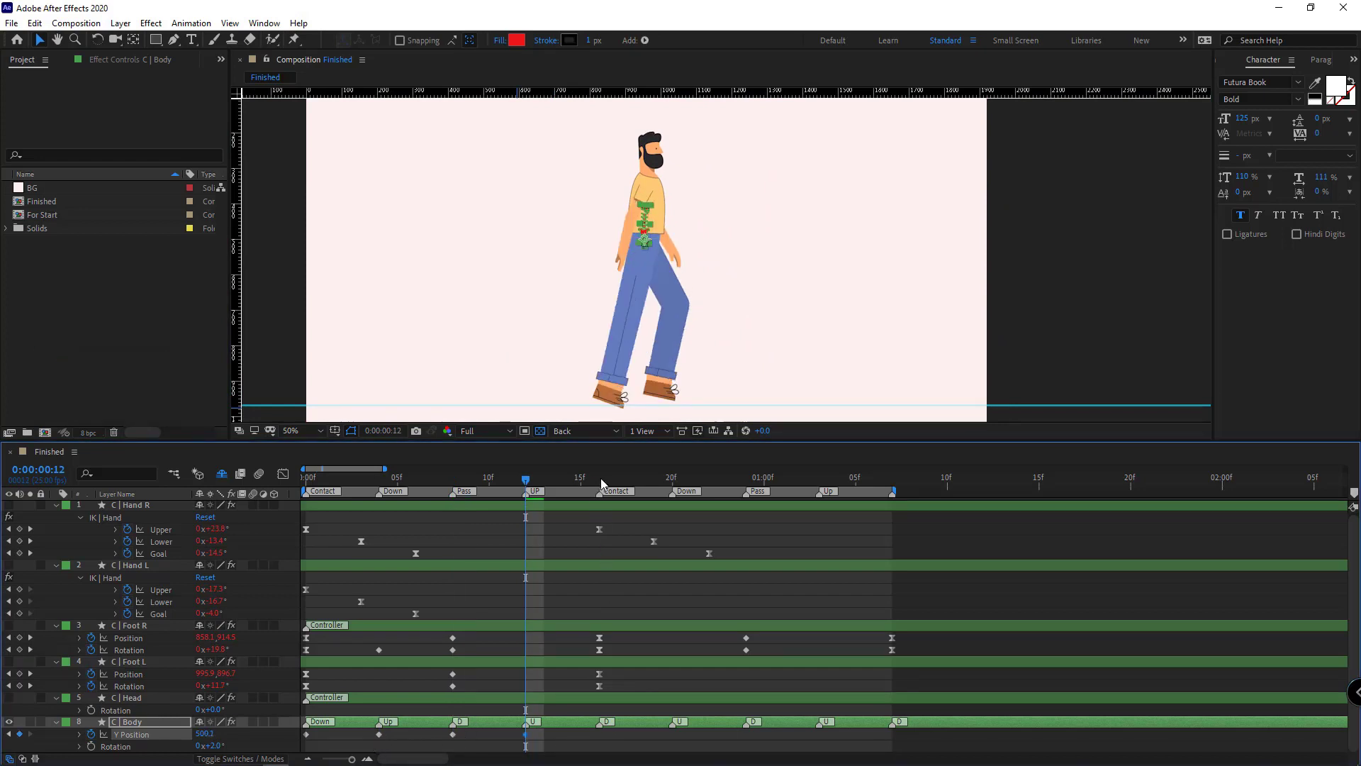
key(ctrl+c)
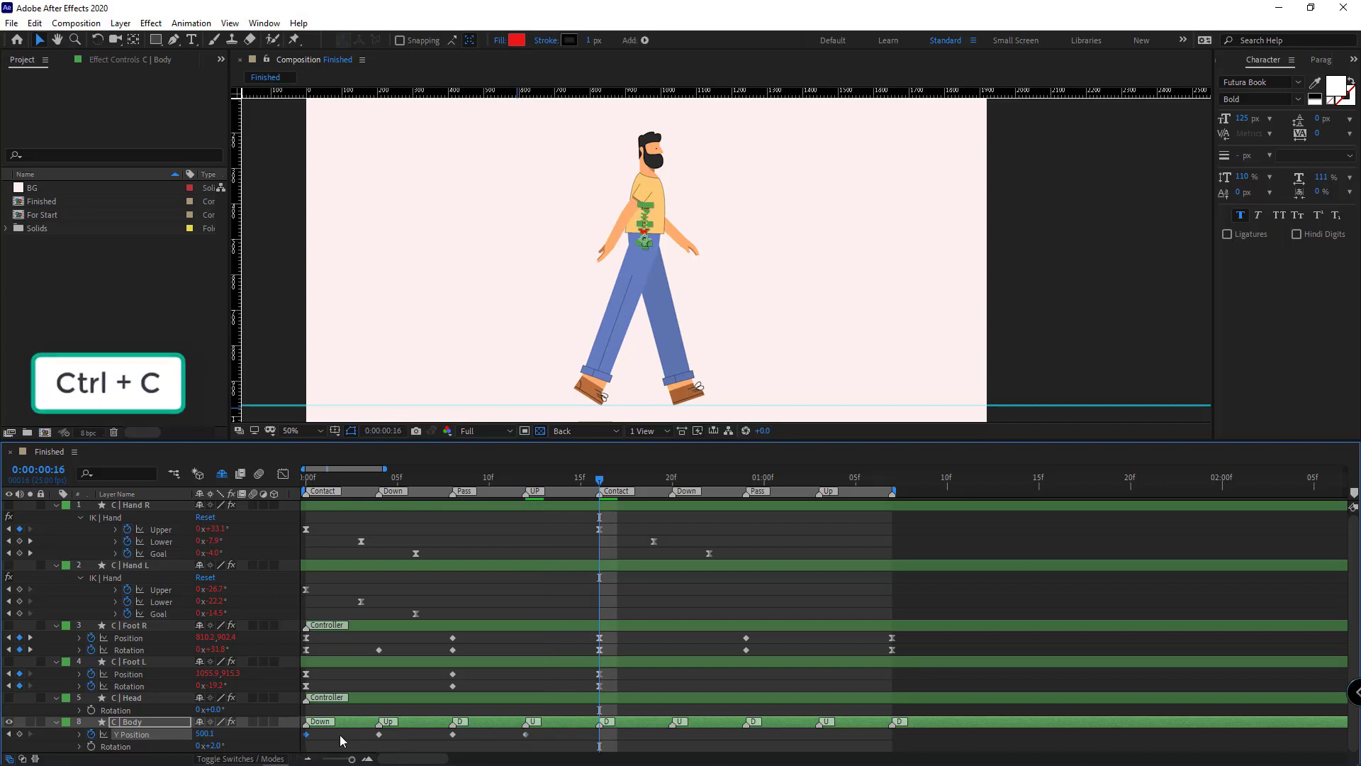
key(ctrl+v)
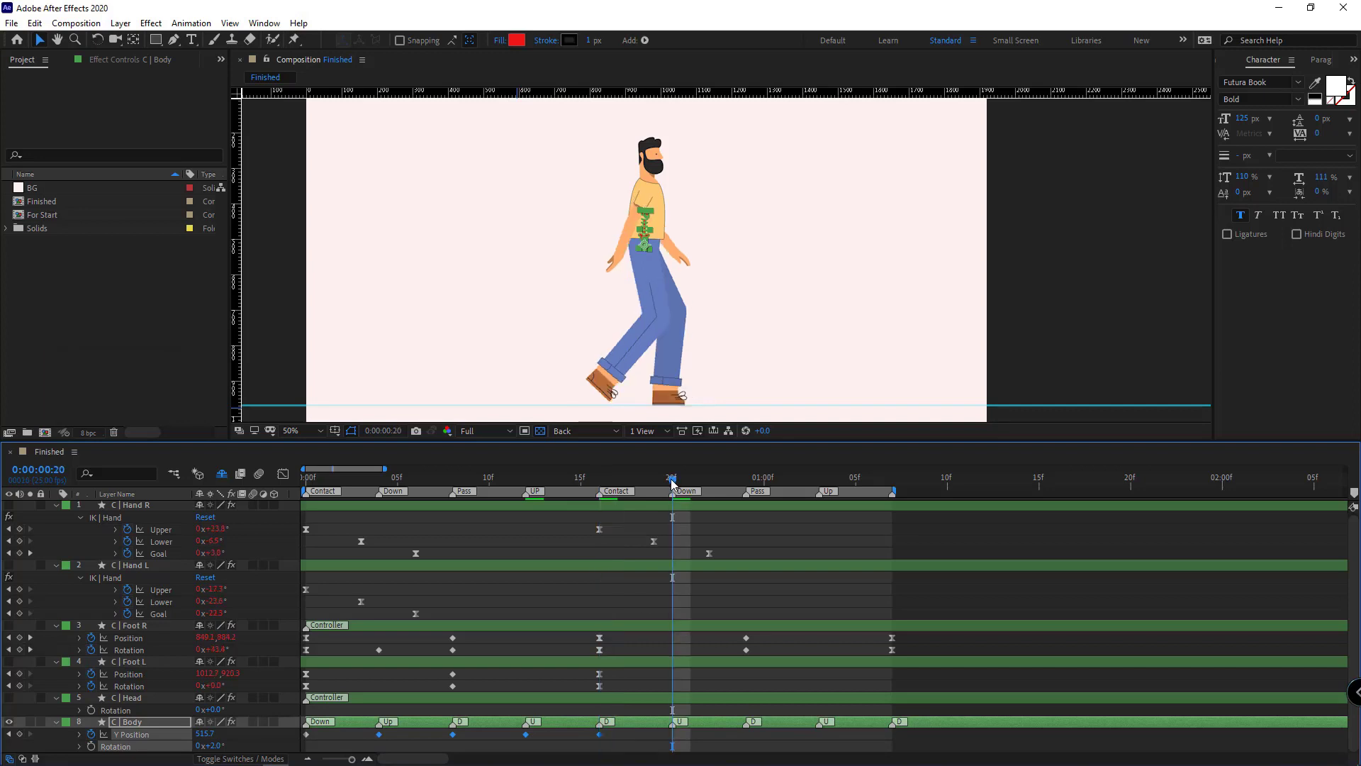
key(ctrl+v)
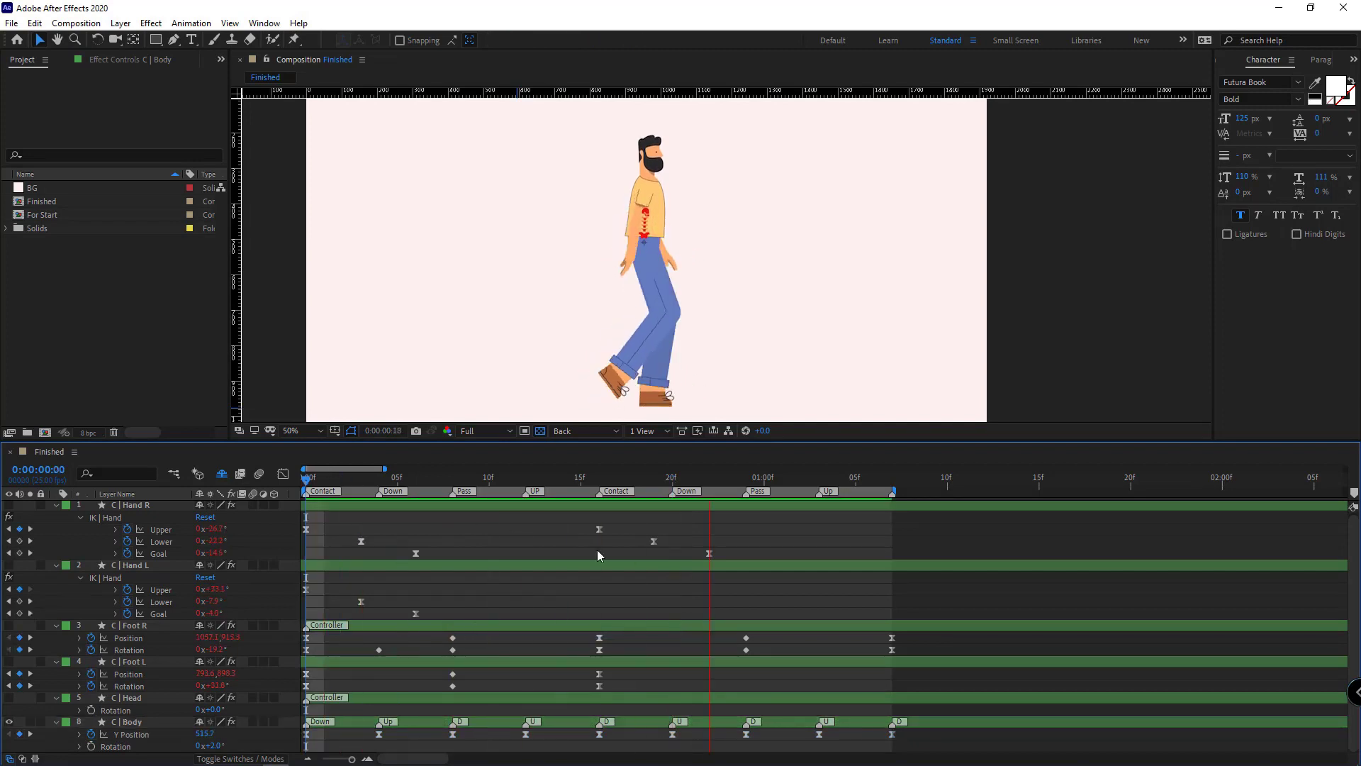
click(470, 477)
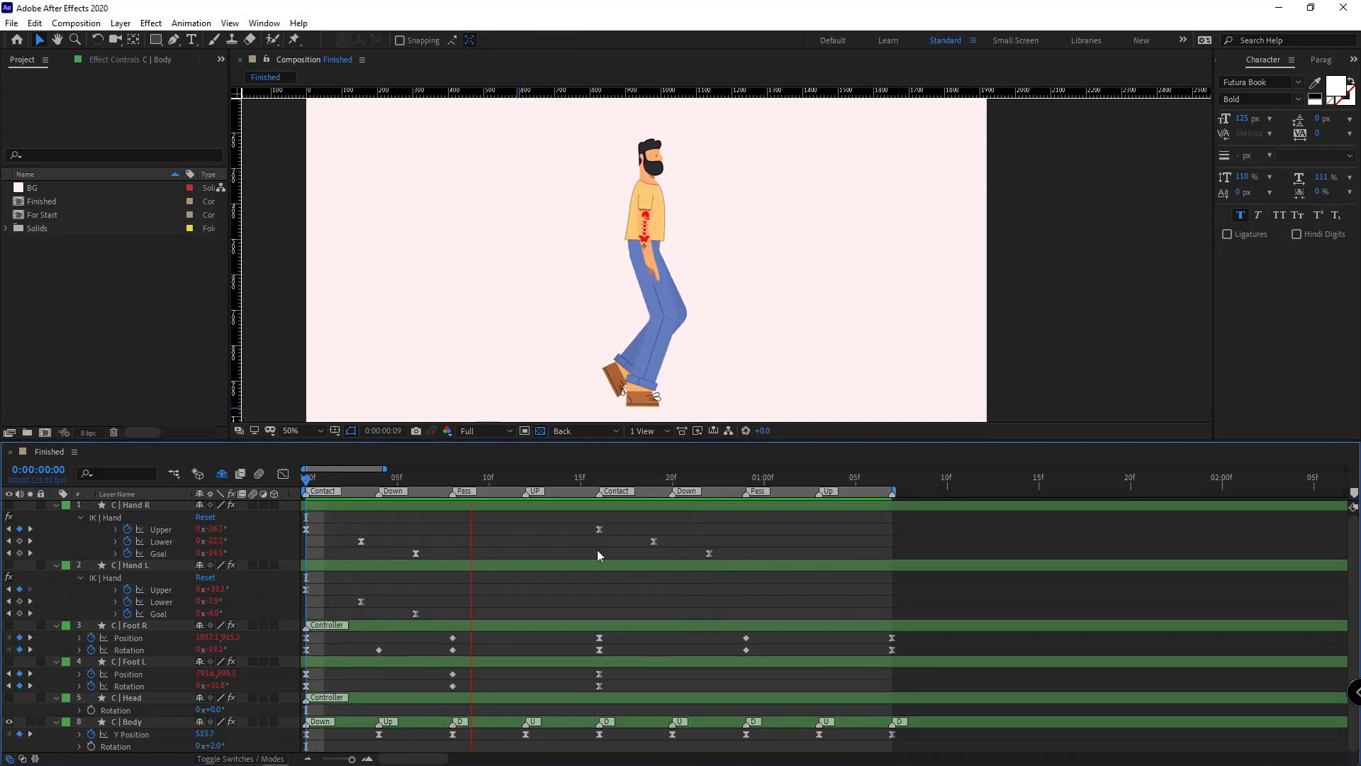
click(799, 476)
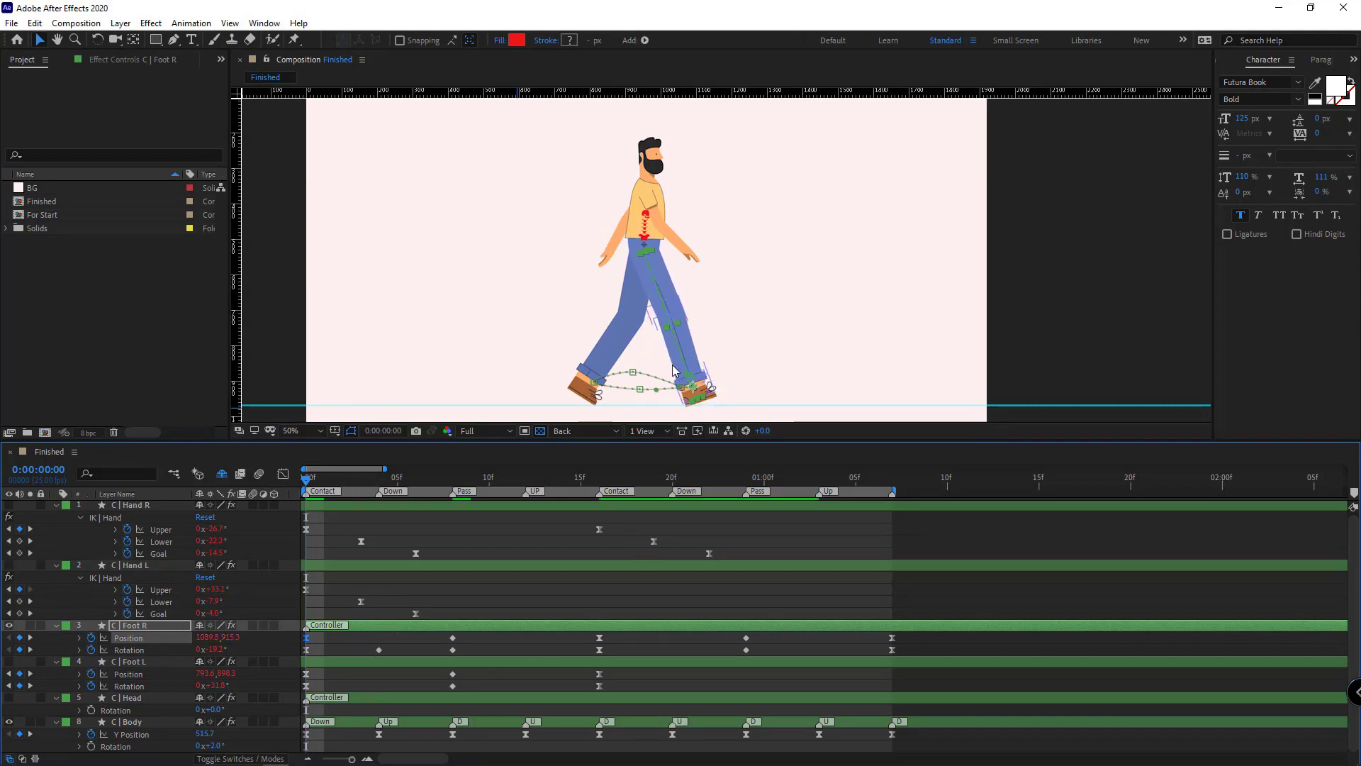
click(599, 476)
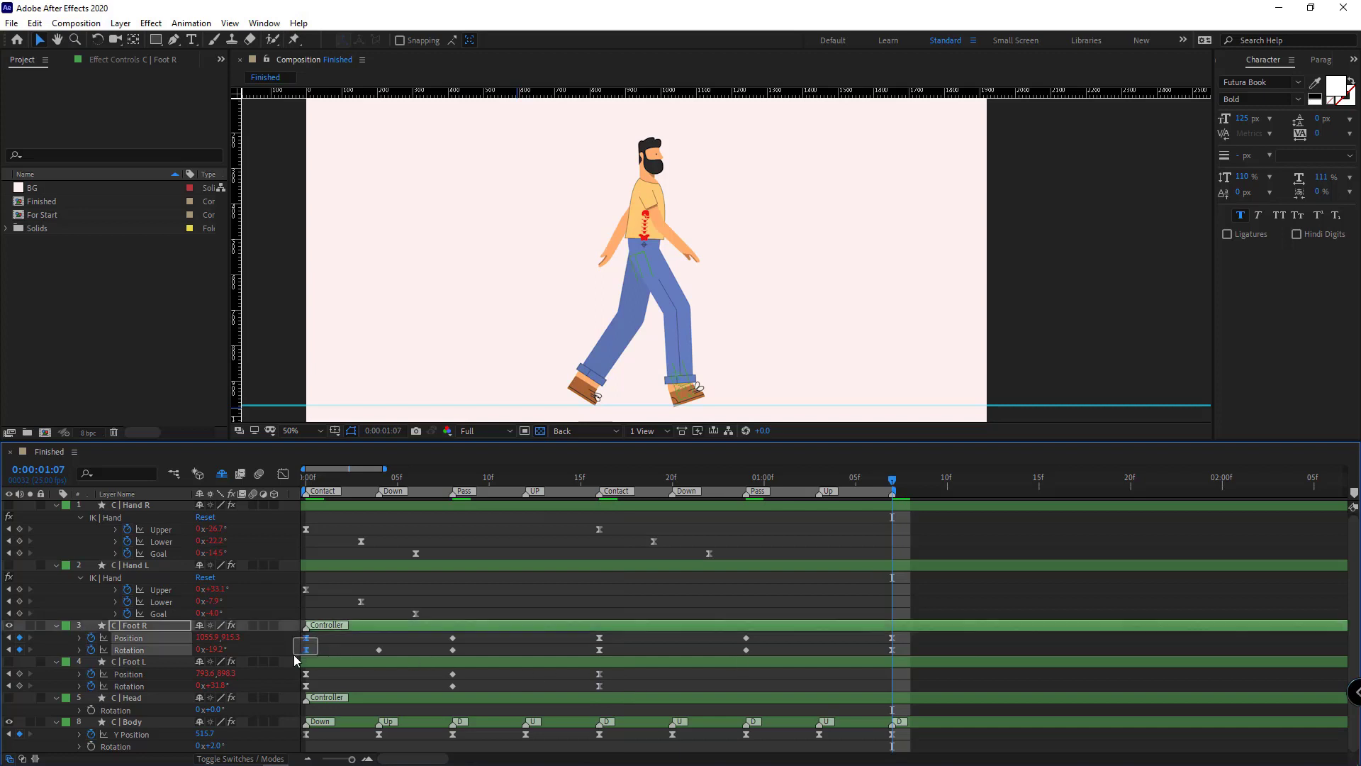
key(ctrl+v)
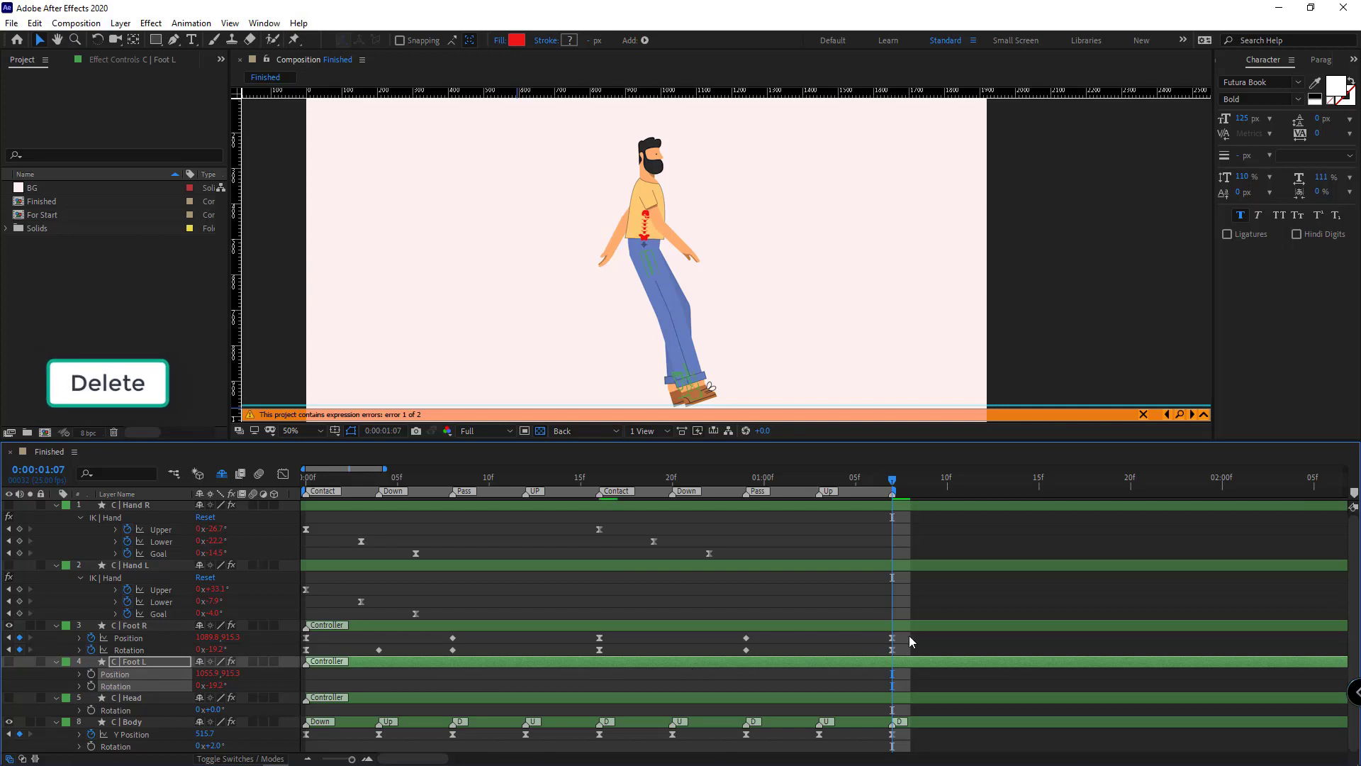
click(135, 625)
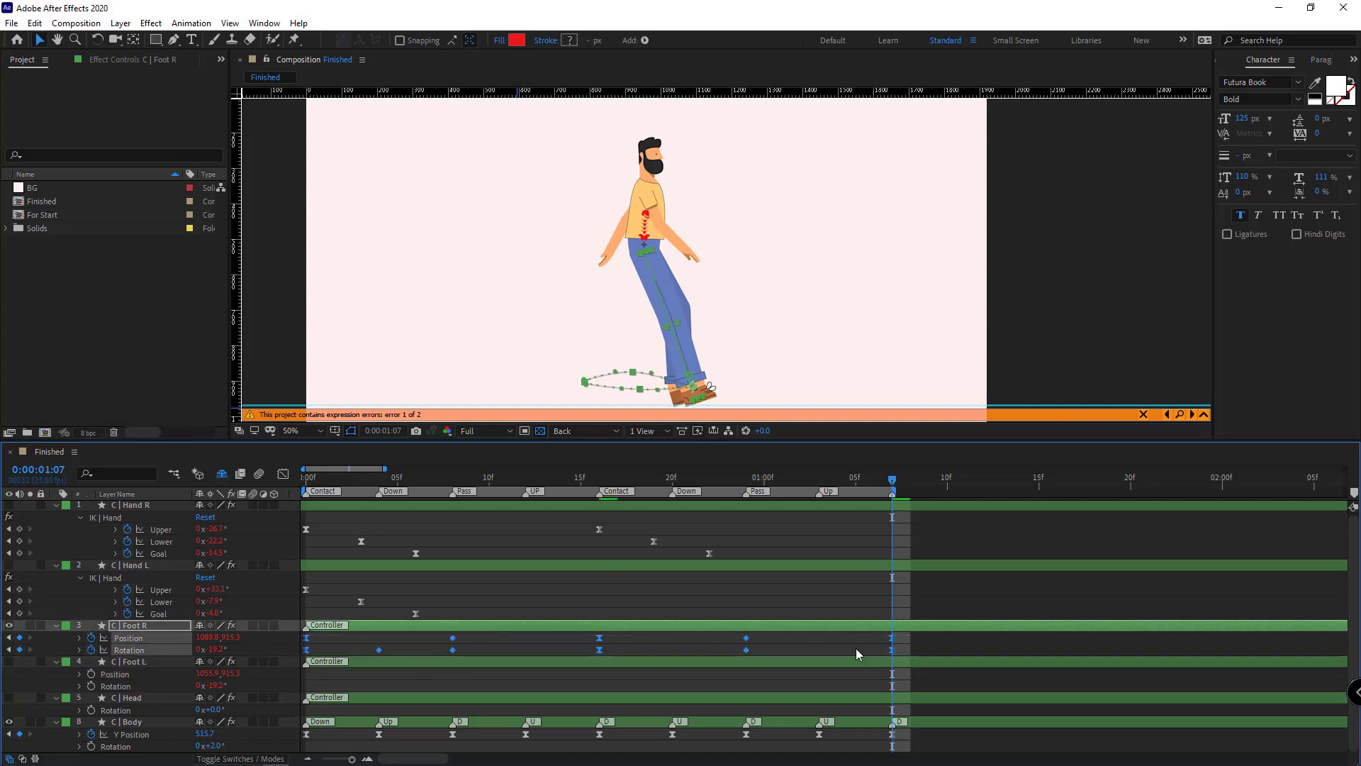
key(ctrl+c)
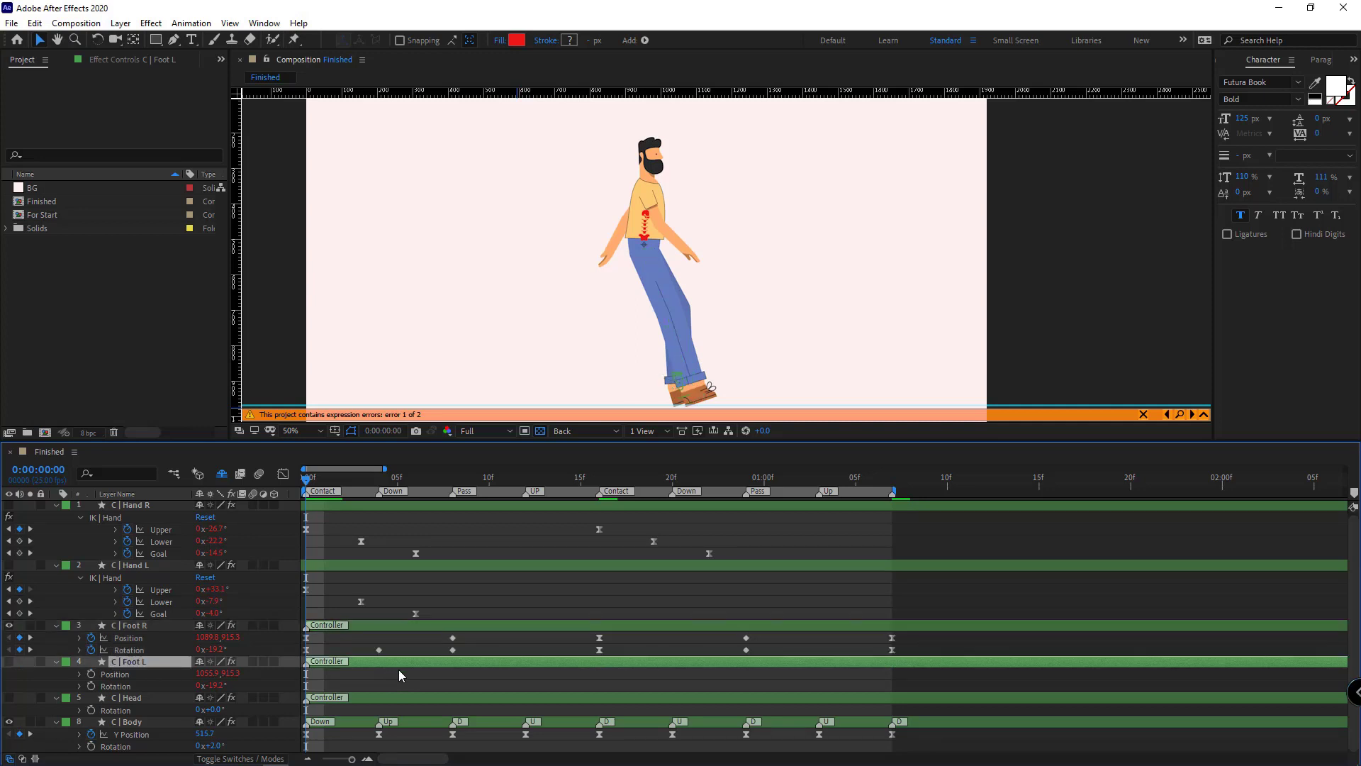
key(ctrl+v)
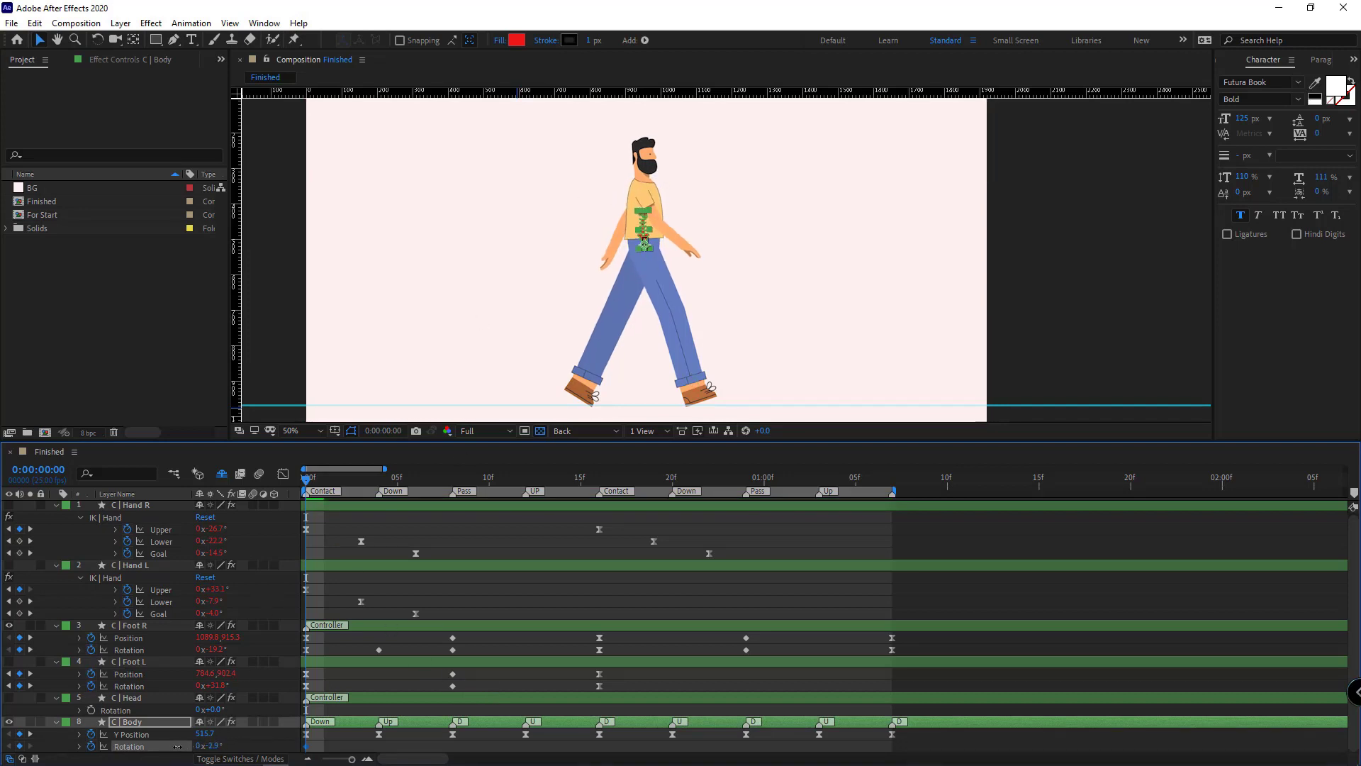
Keyframe the body's rotation tilt at frames 0 and 8 and repeat it at 16 and 1:07
double_click(207, 746)
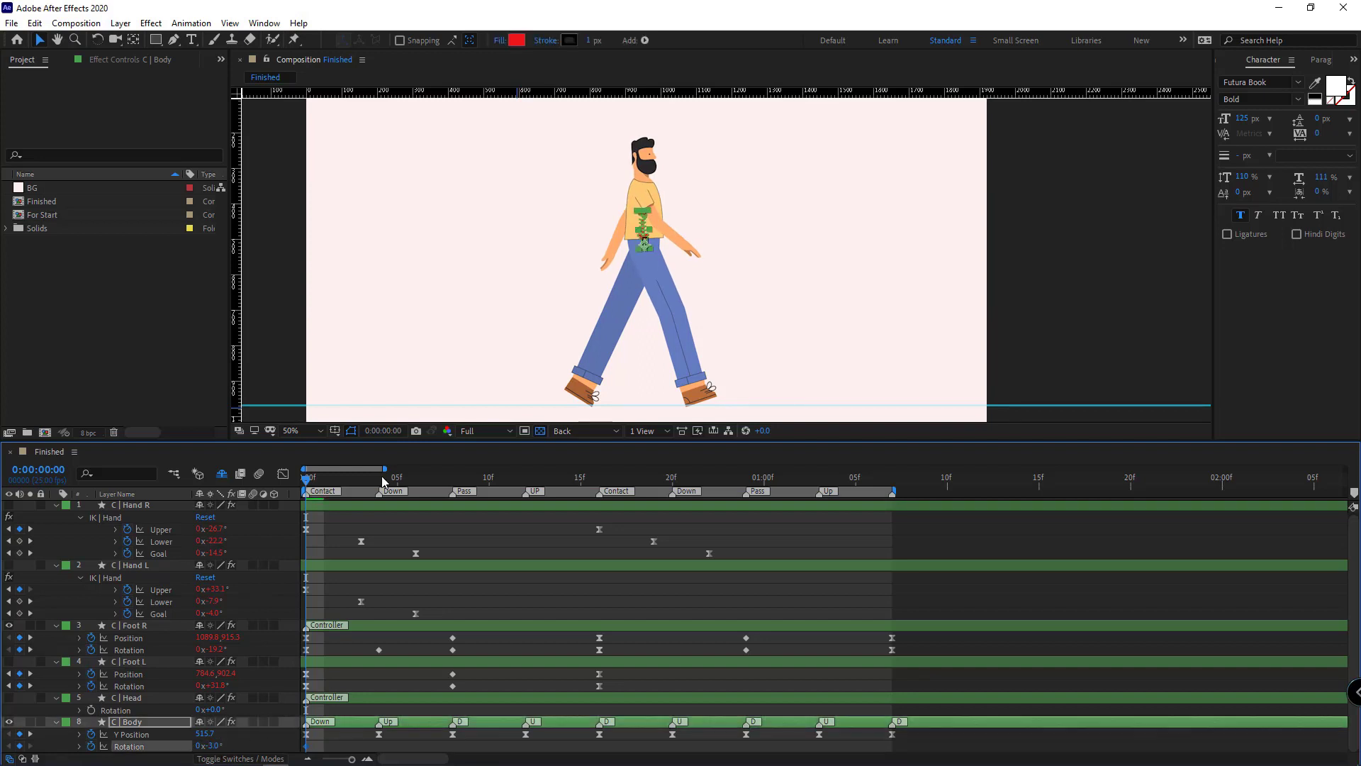
click(451, 476)
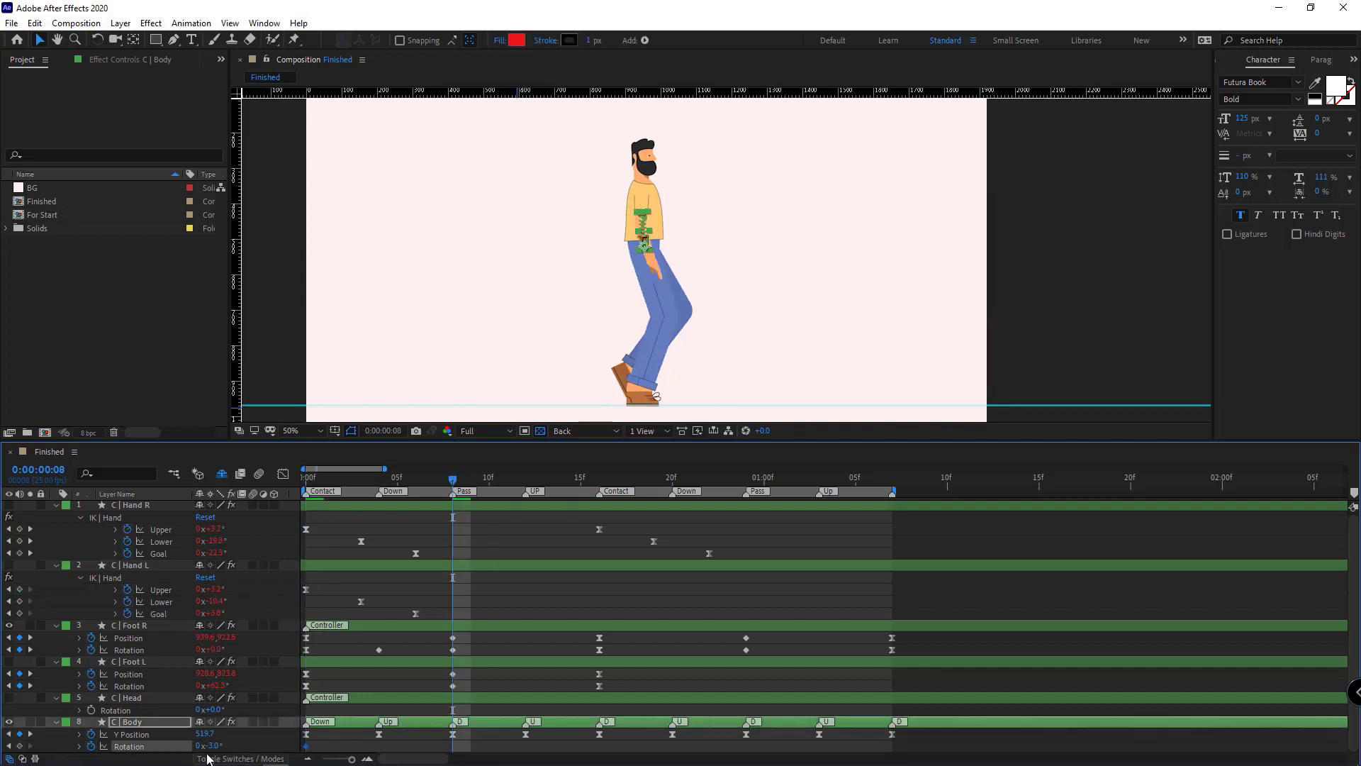
click(211, 745)
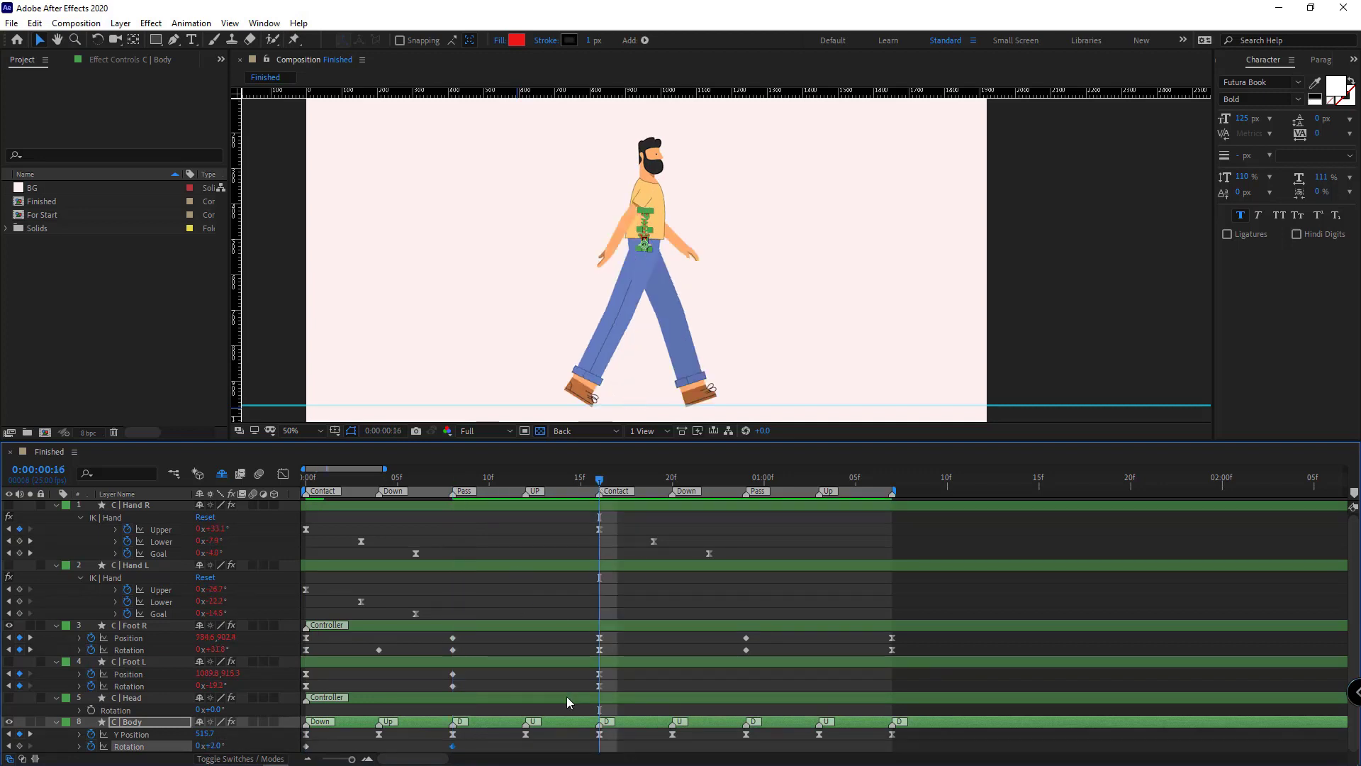
key(ctrl+c)
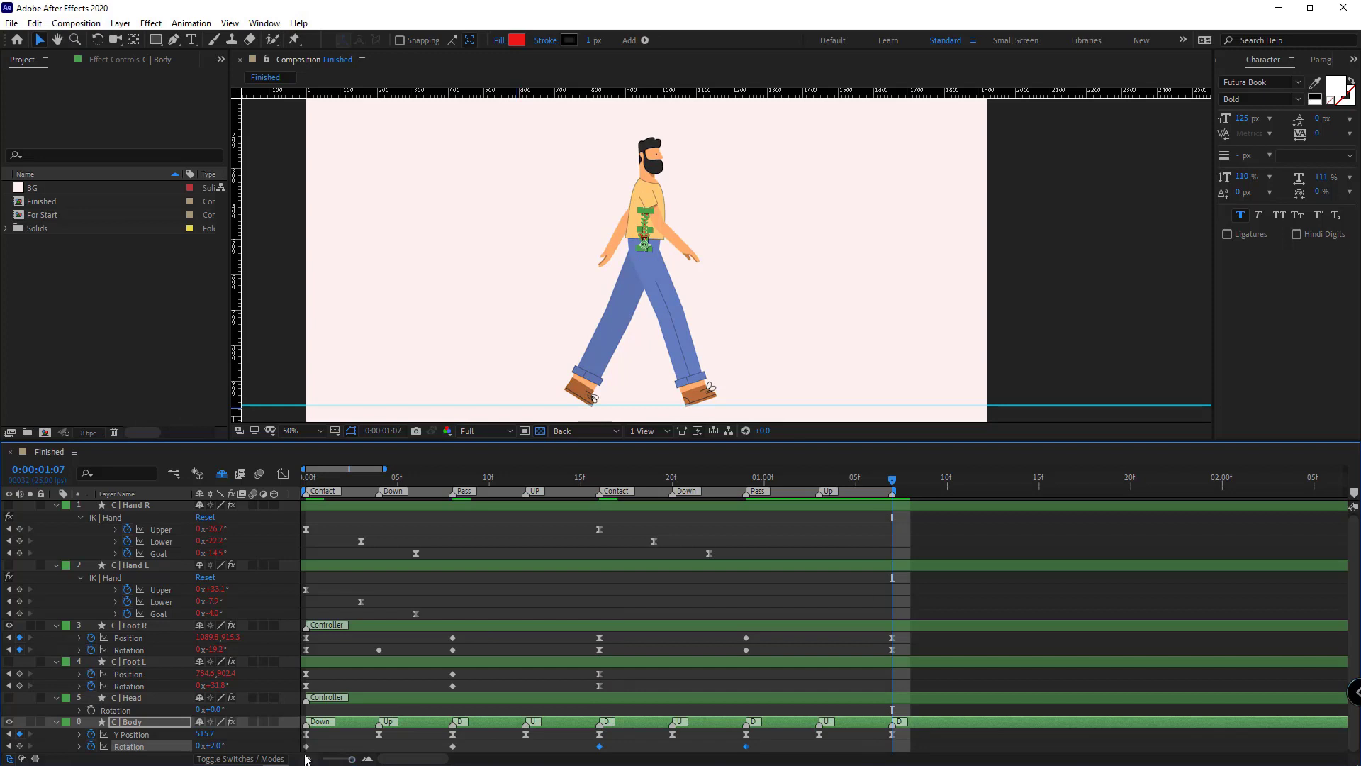
key(ctrl+c)
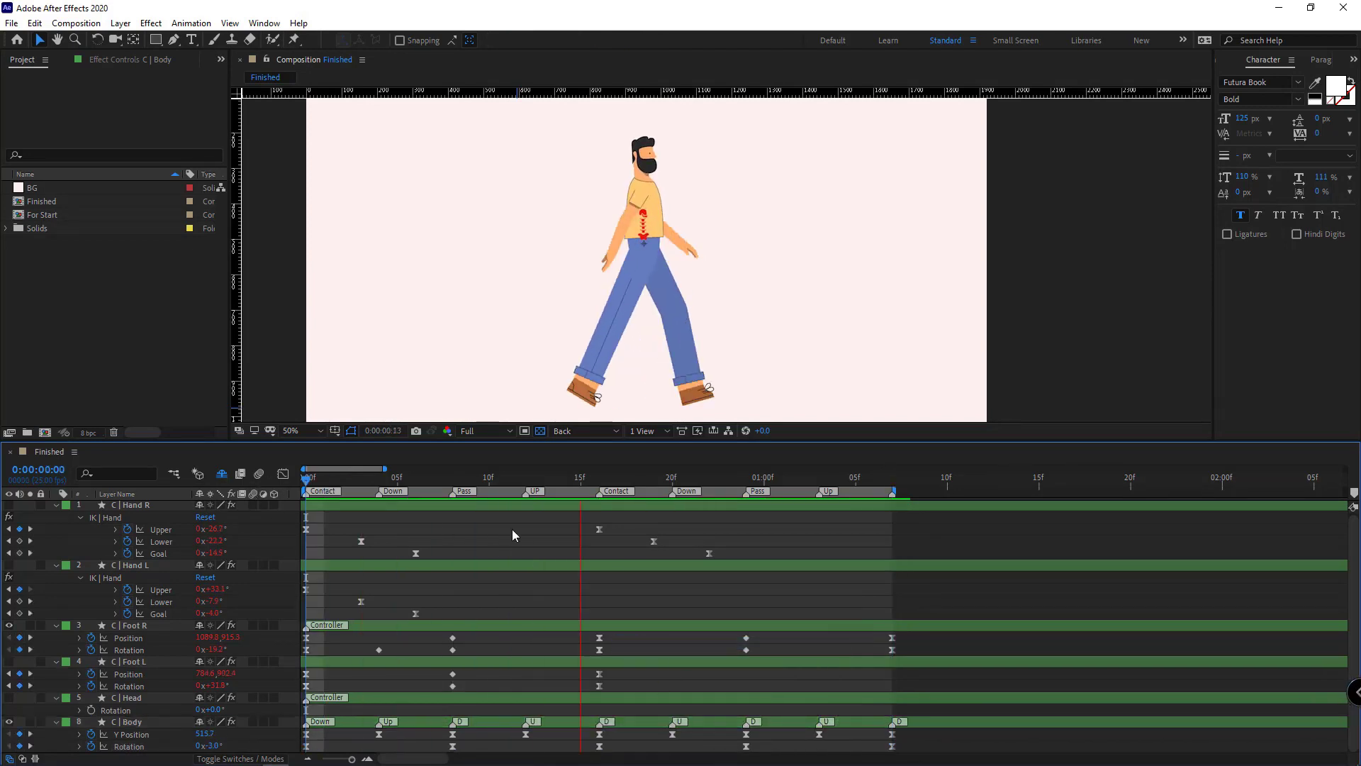
click(324, 477)
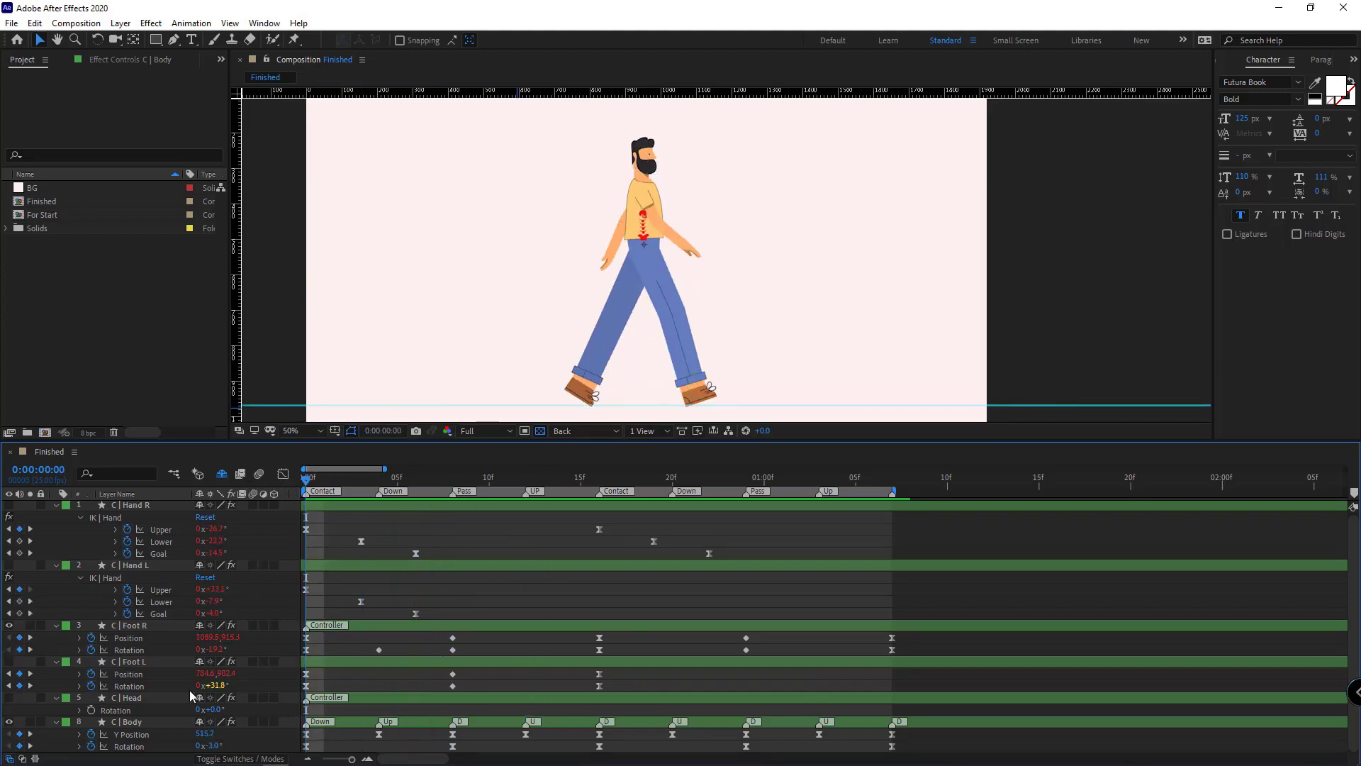
Keyframe C | Head rotation at 0 and 8f and paste the first tilt back at 1:07
click(131, 698)
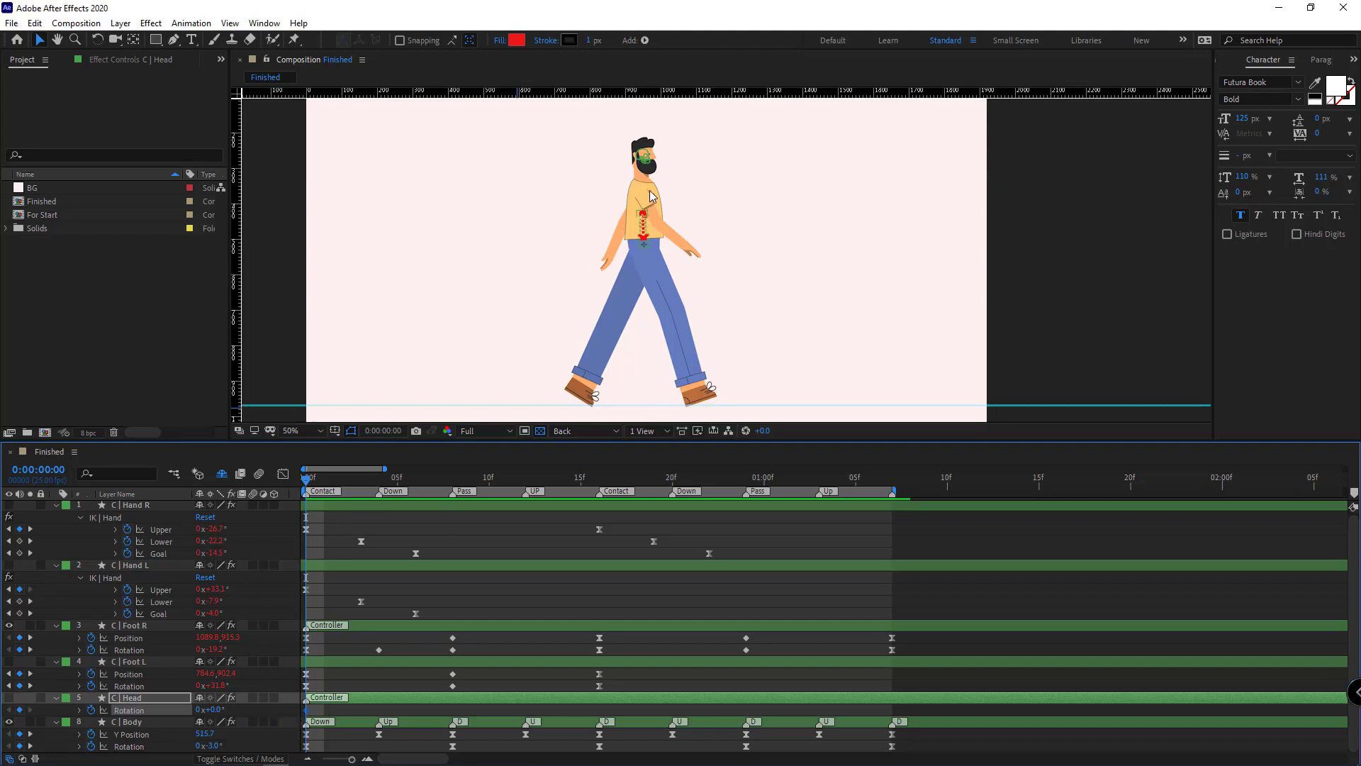
mouse_move(233, 743)
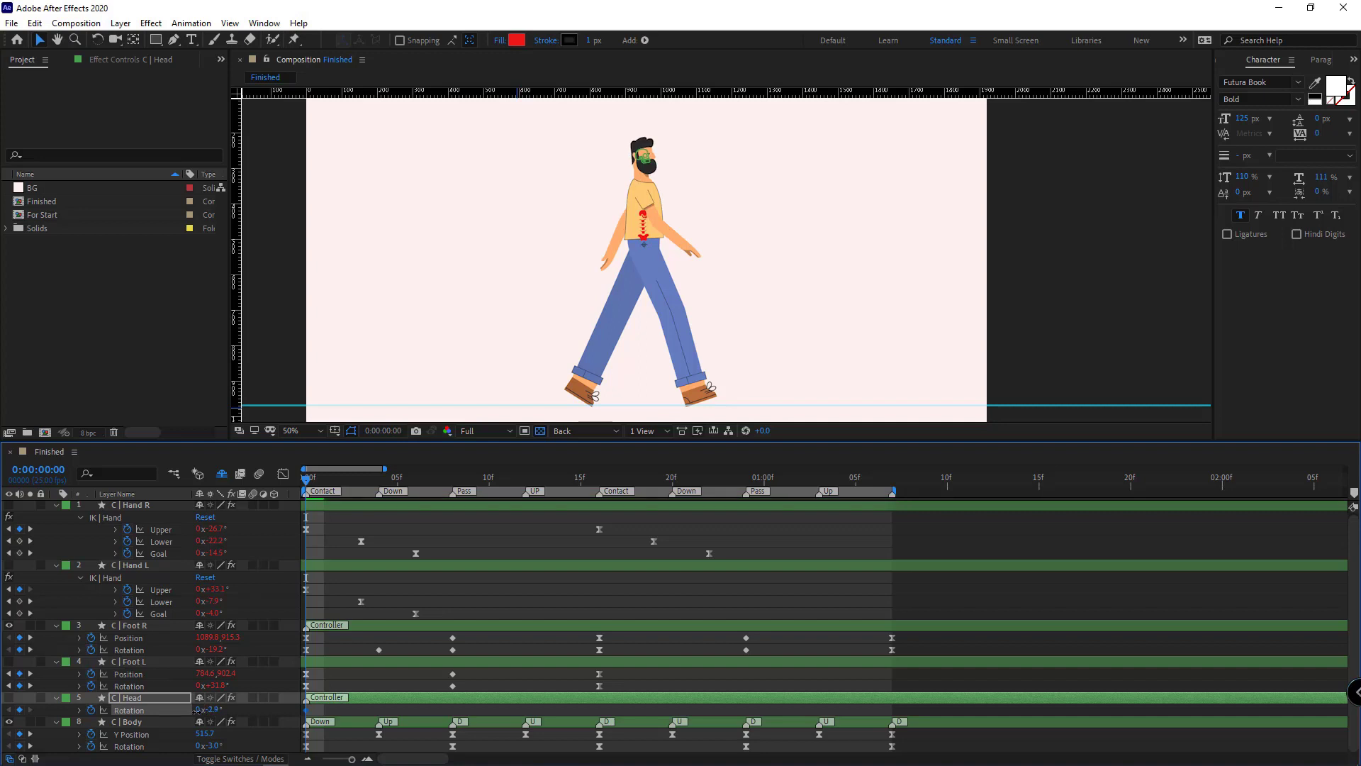
click(209, 709)
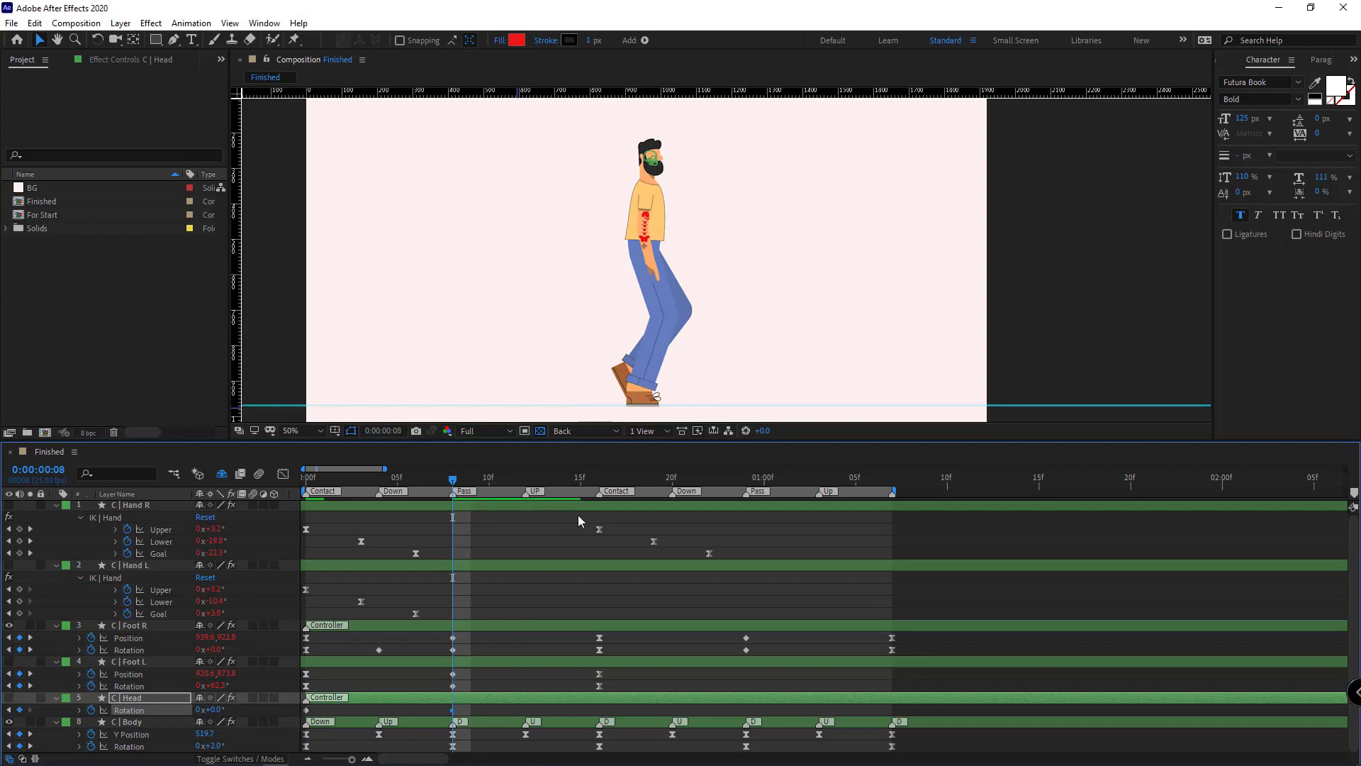
key(ctrl+c)
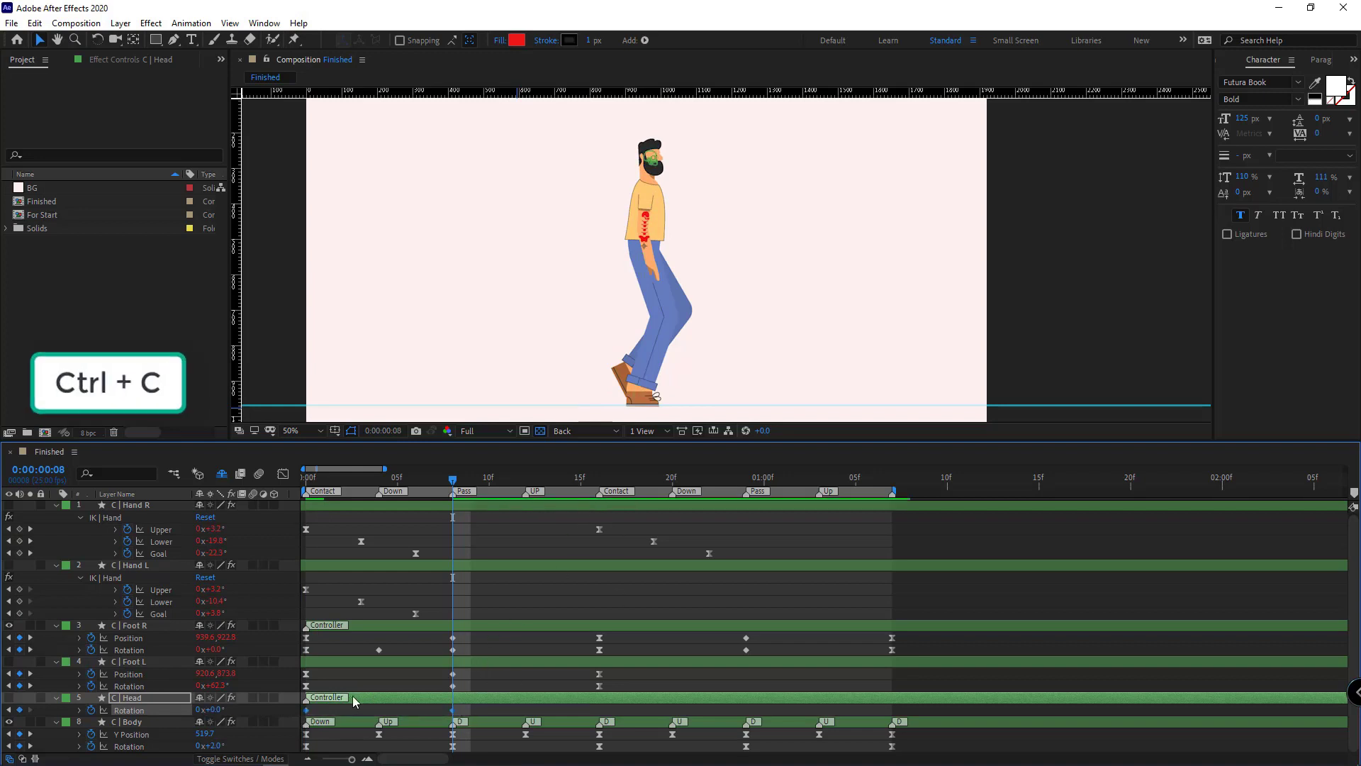
key(ctrl+v)
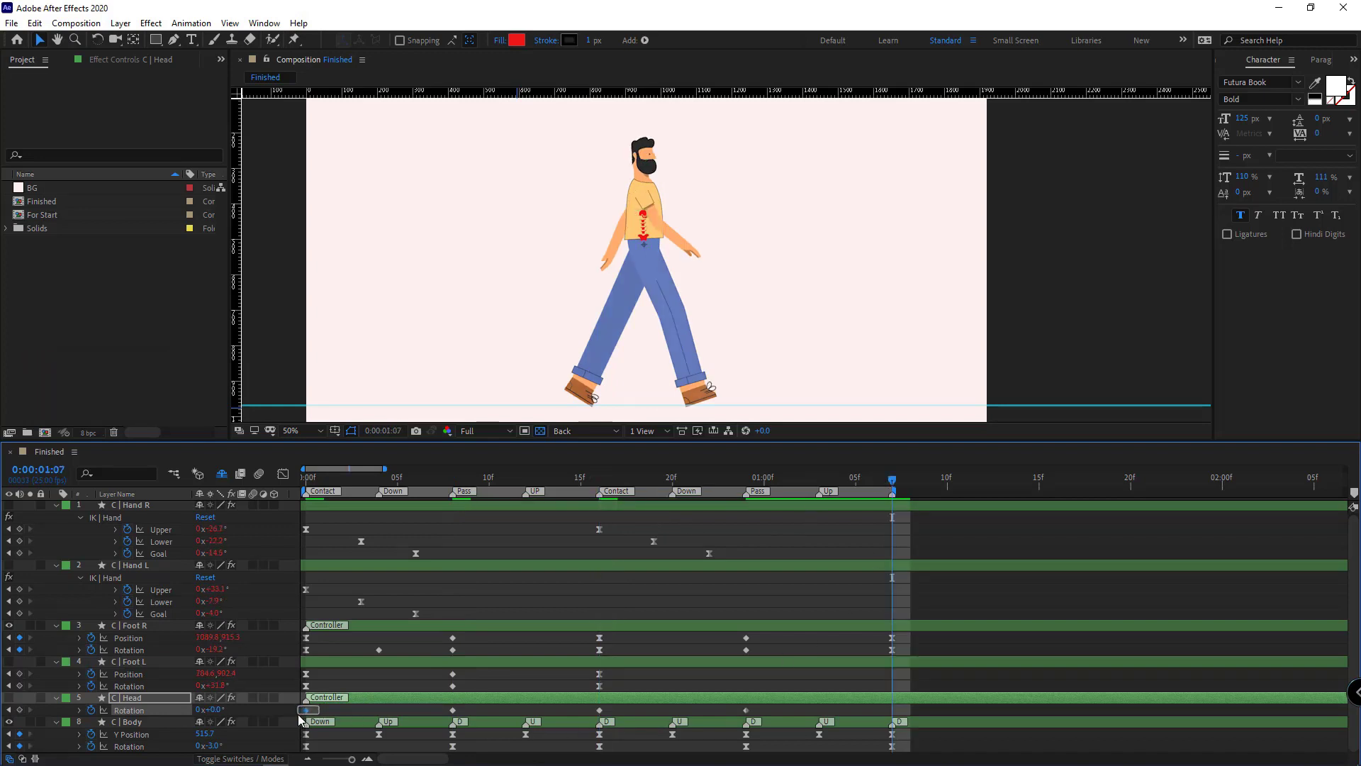
key(ctrl+v)
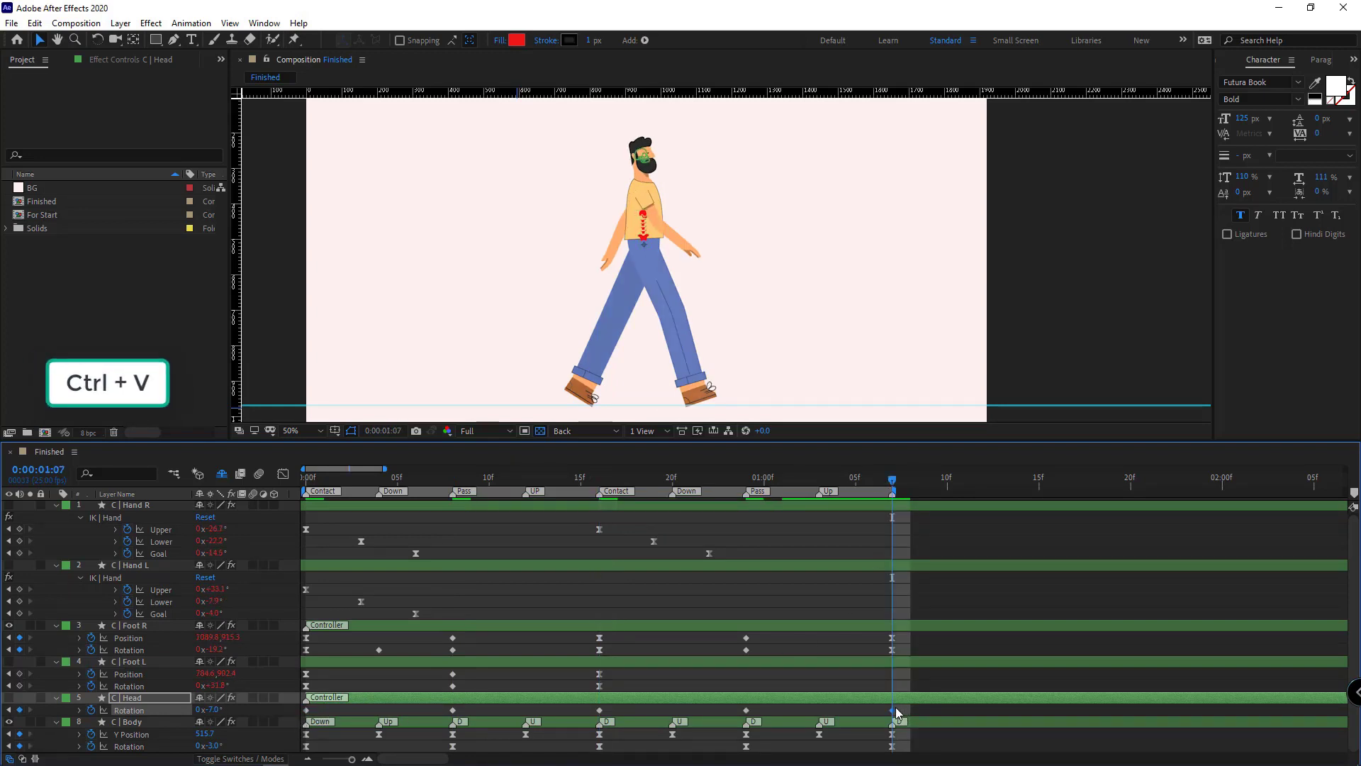
right_click(892, 711)
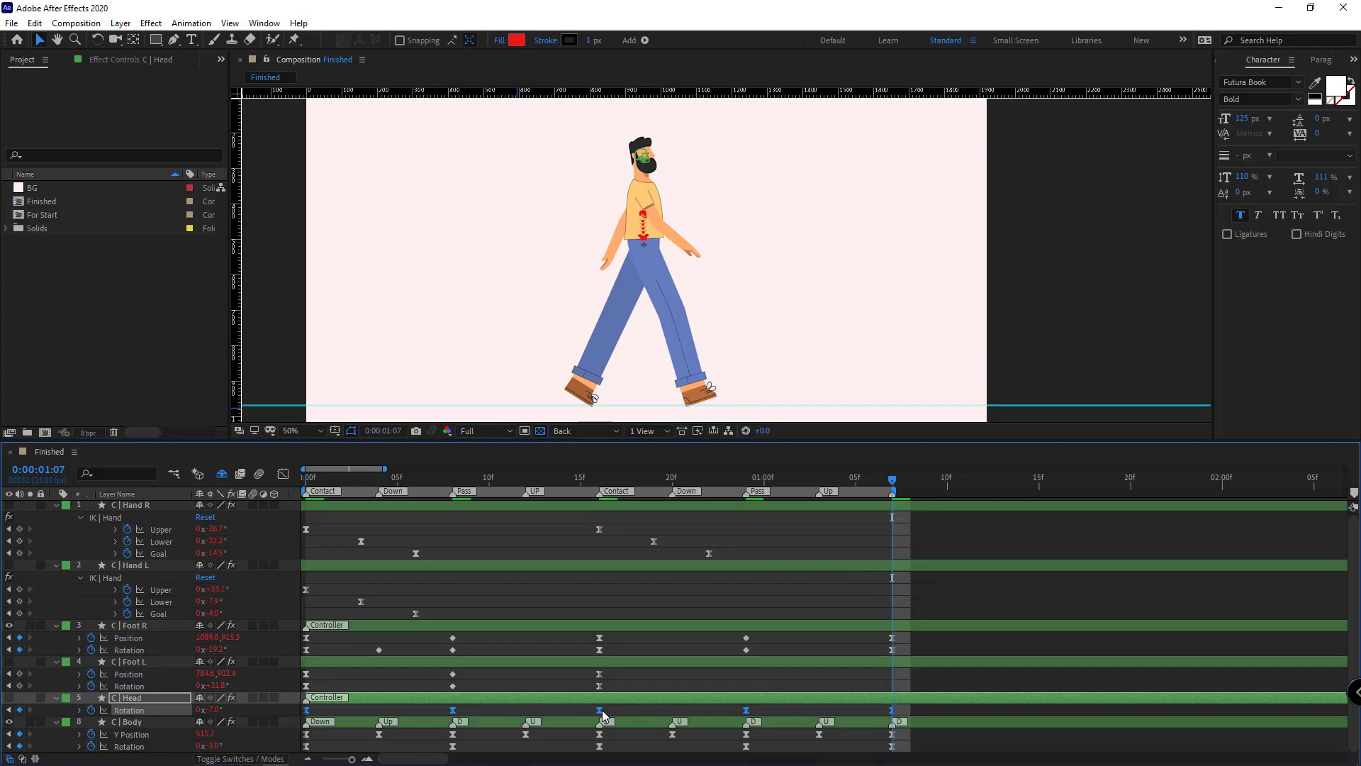
Shift the head rotation keys two frames later and loop them with loopOut("cycle")
drag(606, 709, 633, 709)
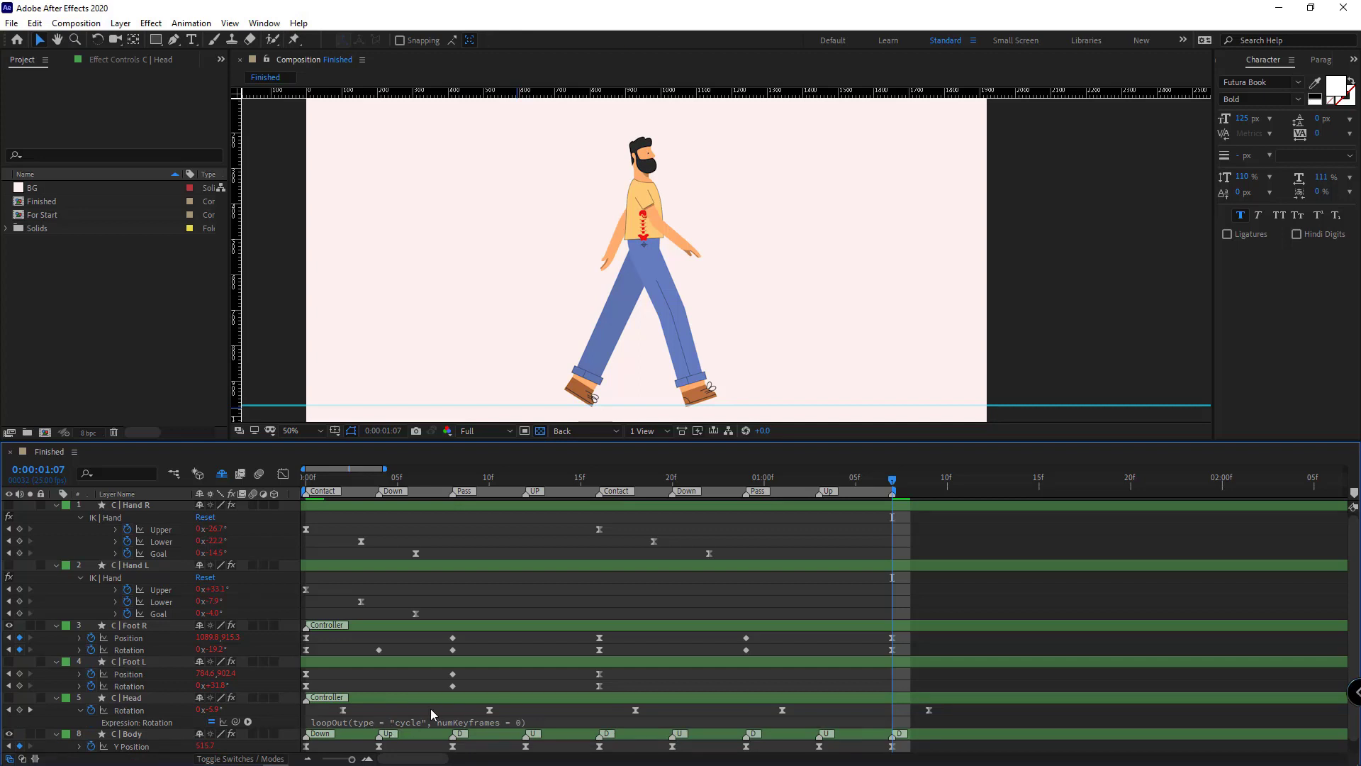
mouse_move(954, 691)
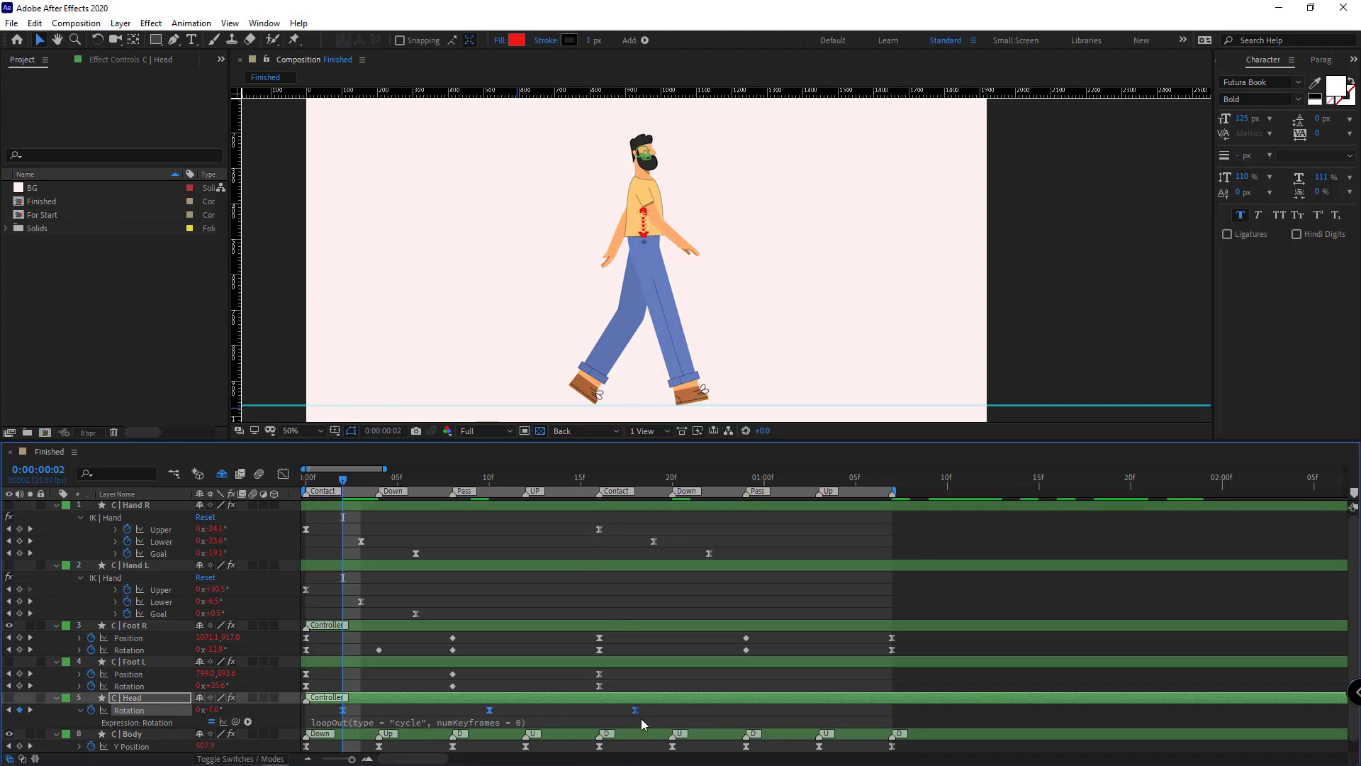
mouse_move(678, 611)
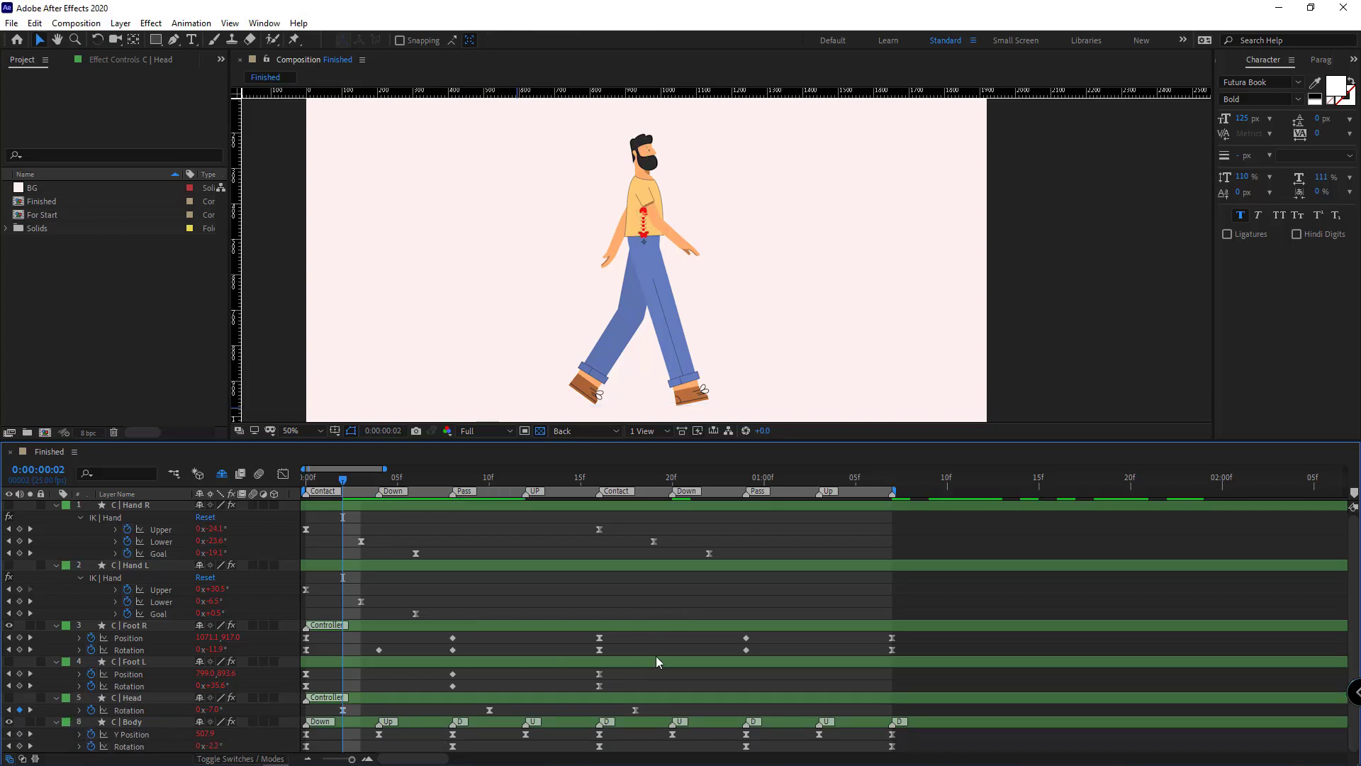
click(672, 478)
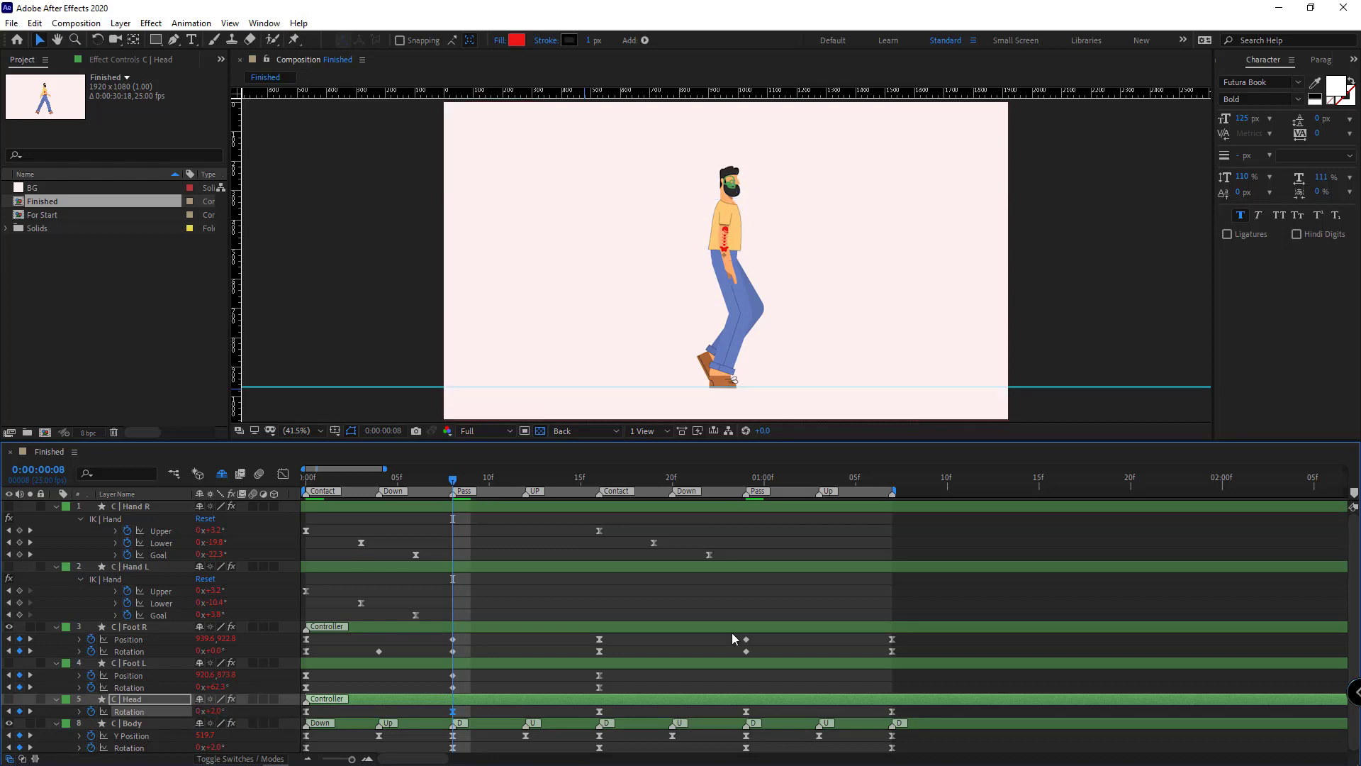
click(744, 476)
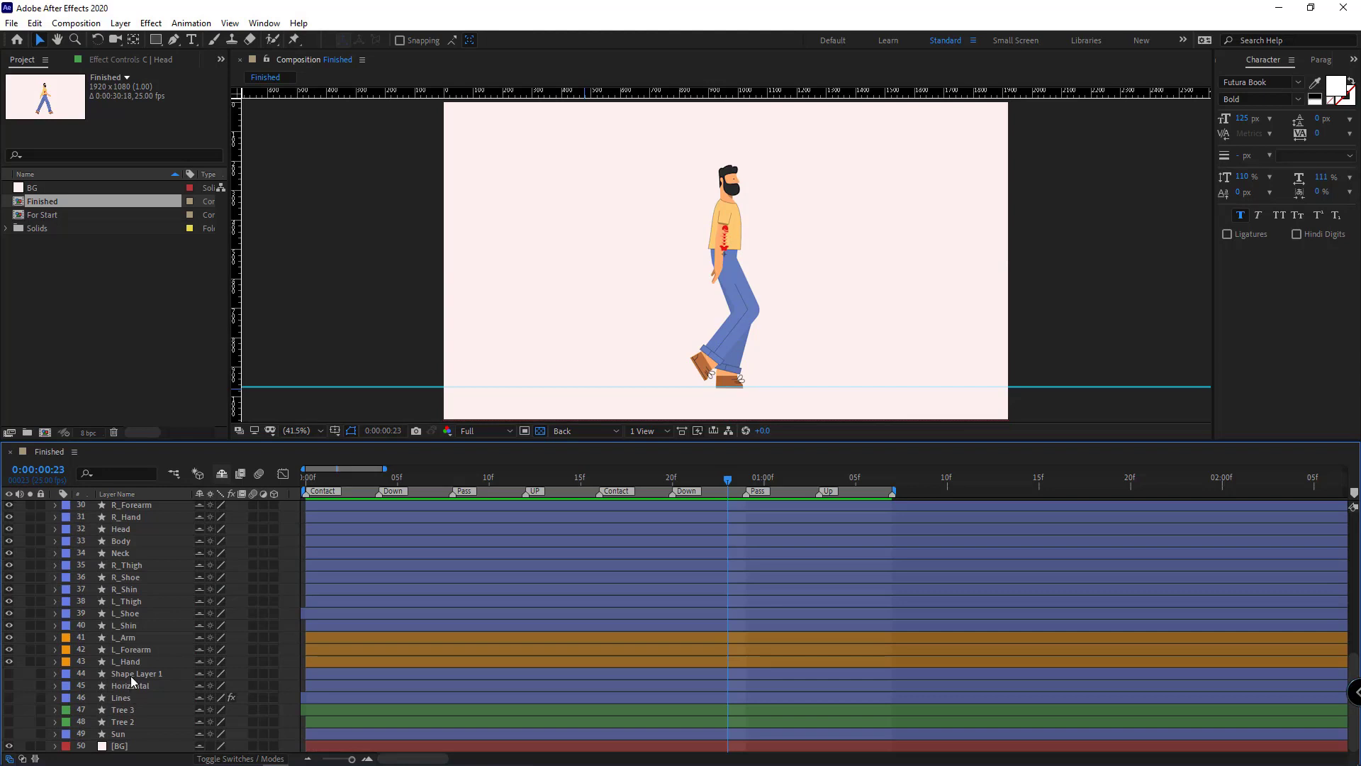
Keyframe Shape Layer 1's Scale as a pulsing ground shadow, reveal the BG layers and preview
click(137, 674)
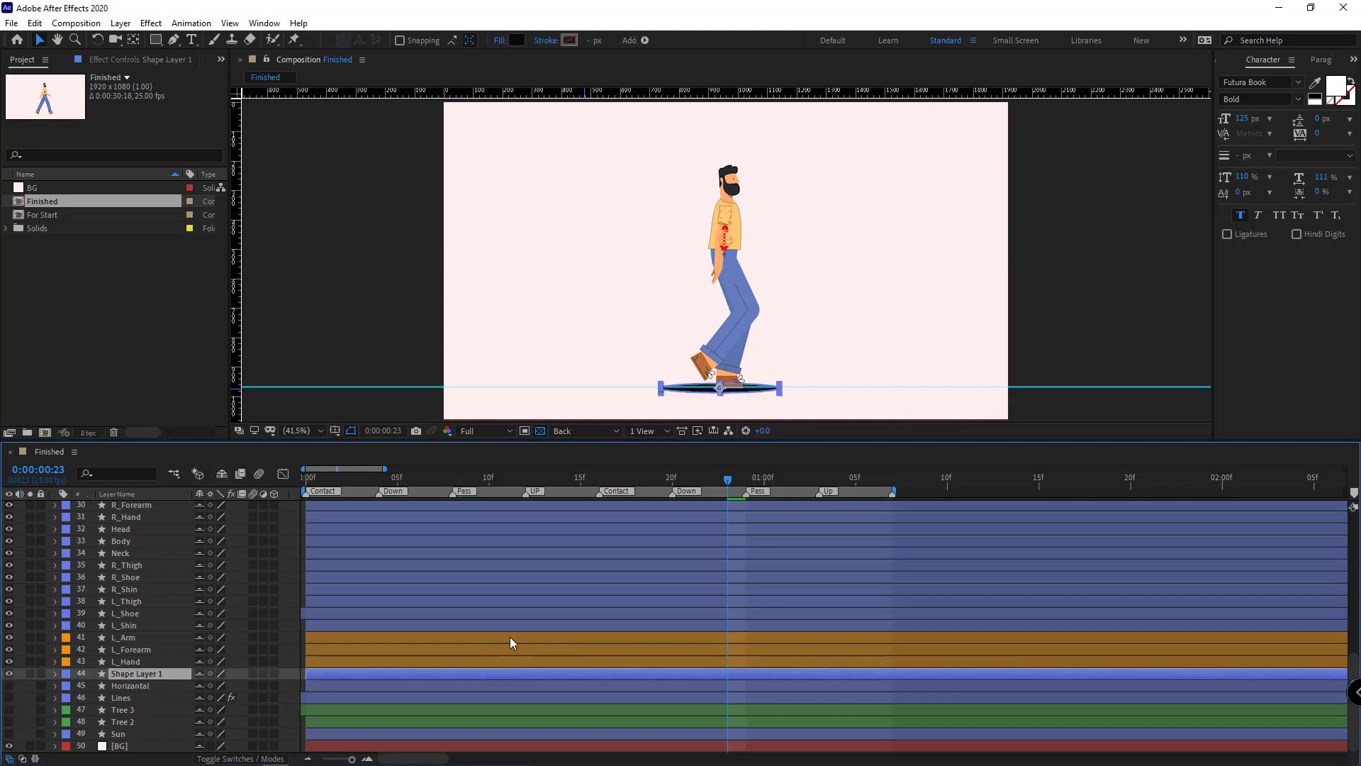
click(56, 673)
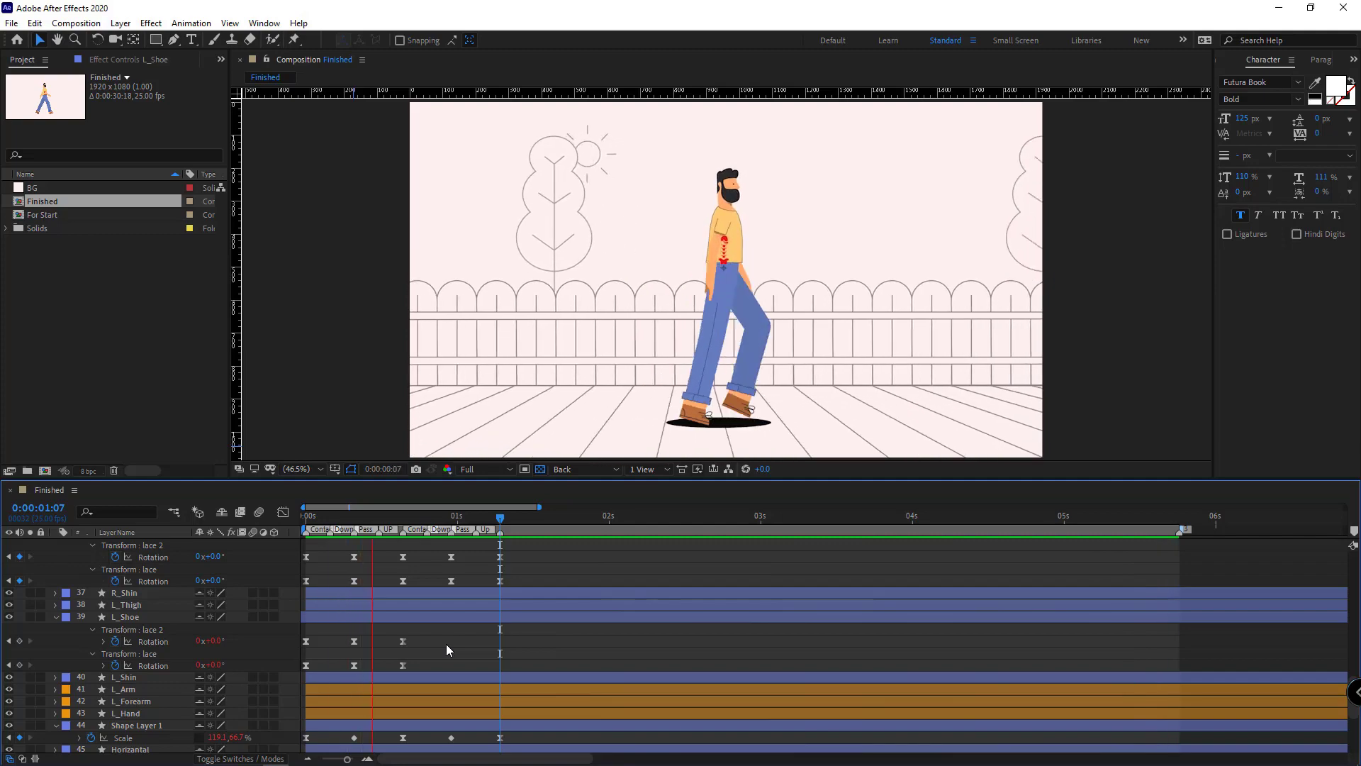
click(686, 514)
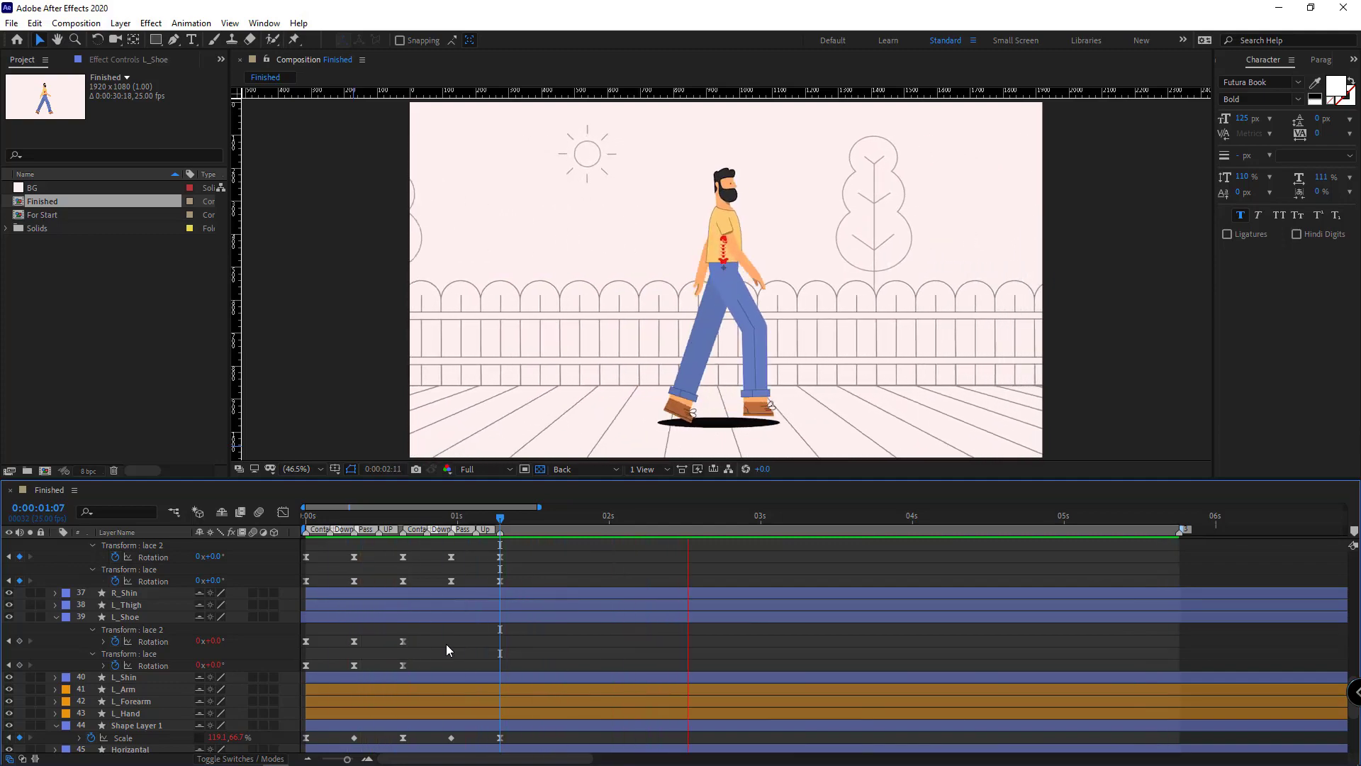